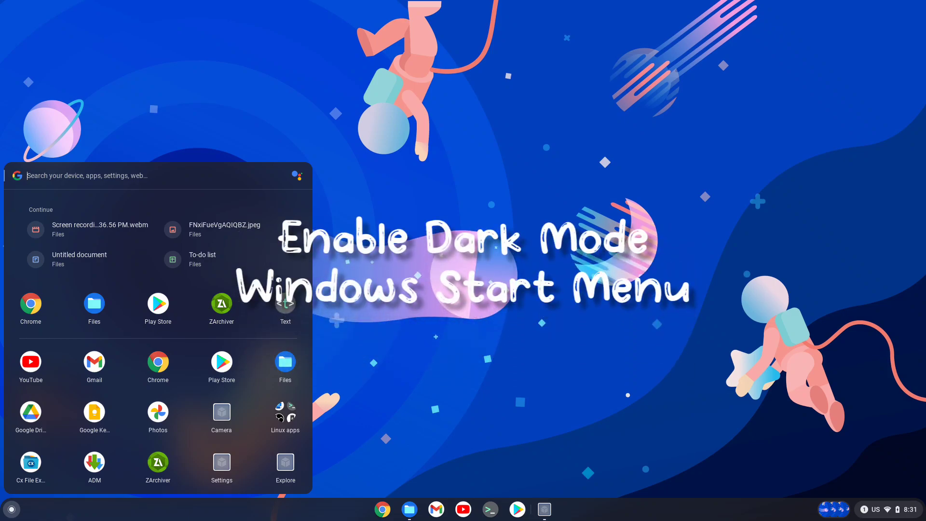
Step: Set the app shelf to hide automatically from the shelf options
left_click(472, 386)
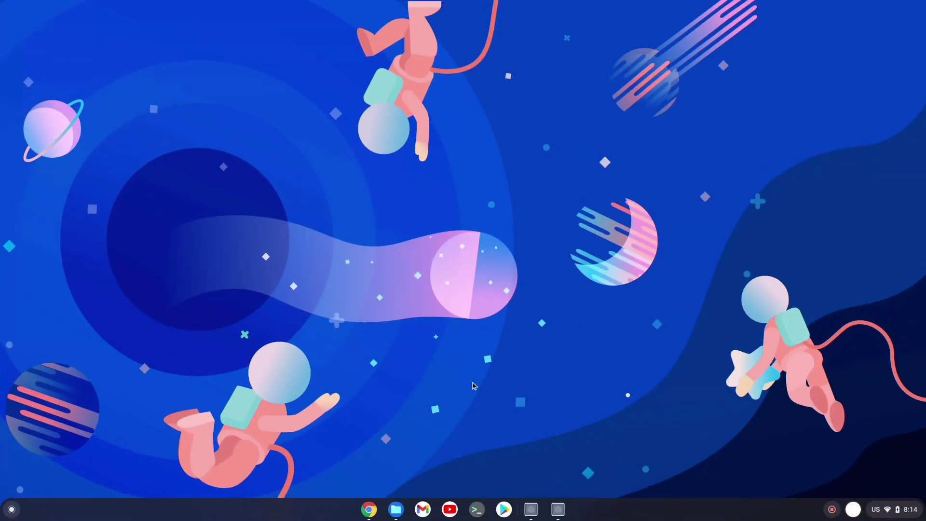
mouse_move(424, 281)
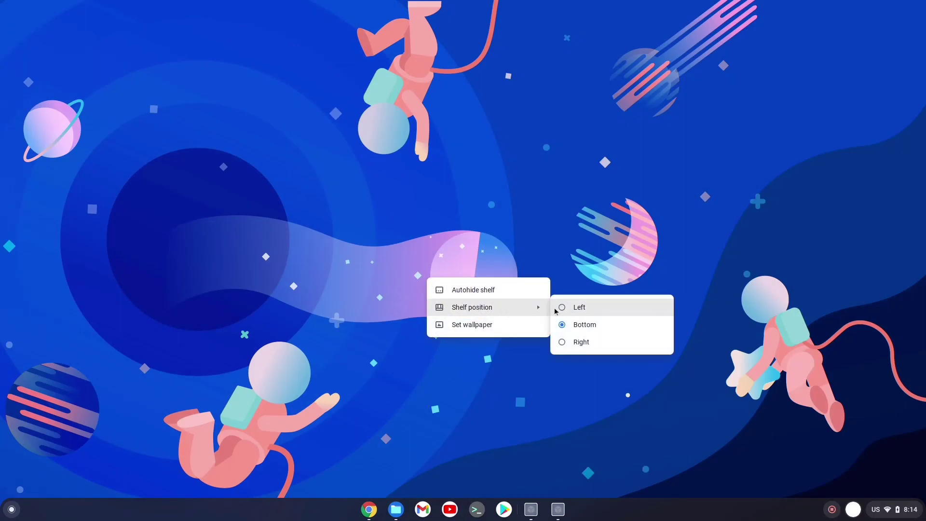
left_click(579, 306)
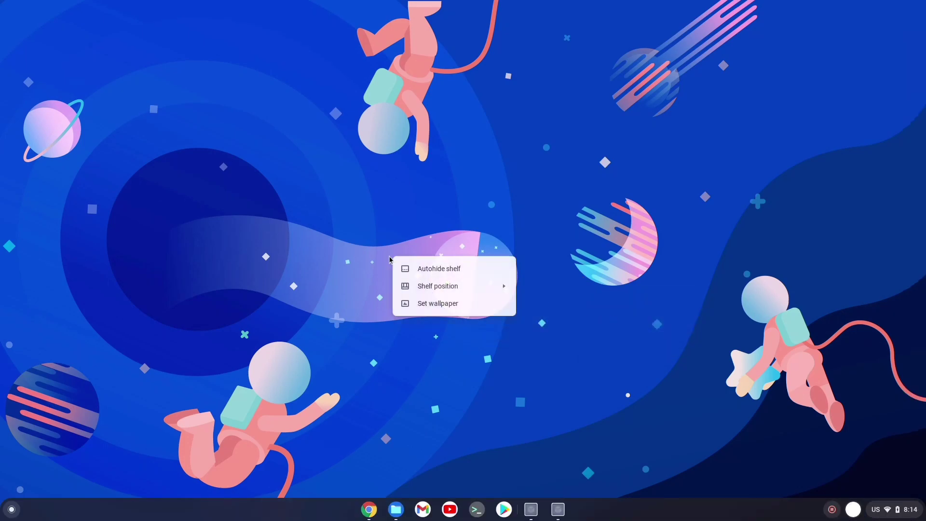
left_click(437, 268)
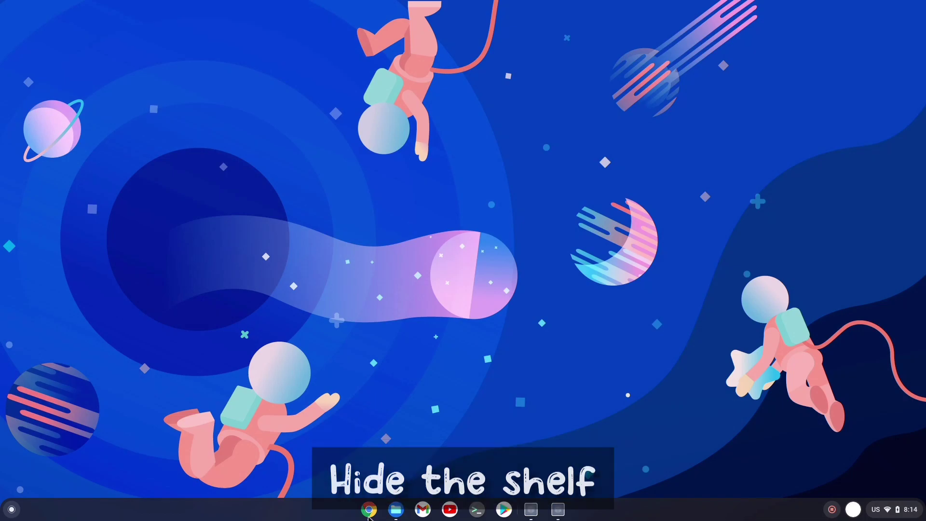
left_click(371, 509)
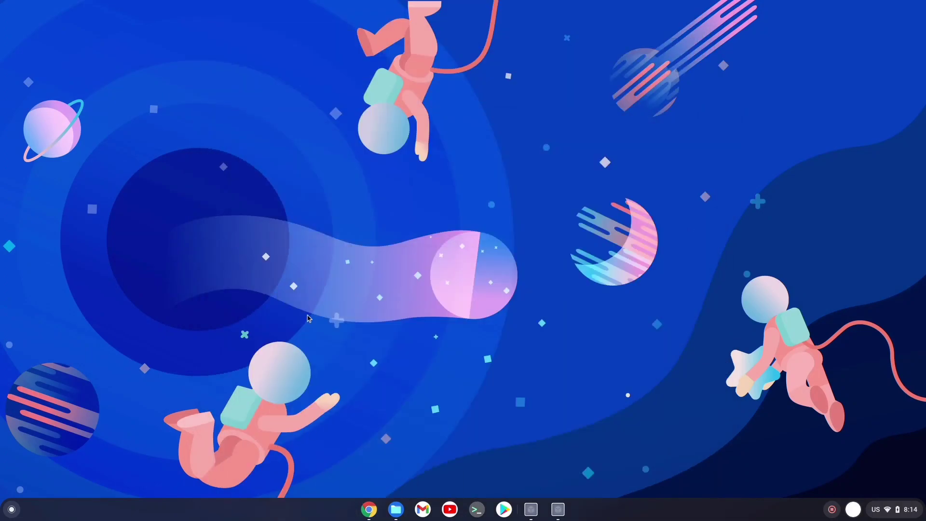
mouse_move(357, 307)
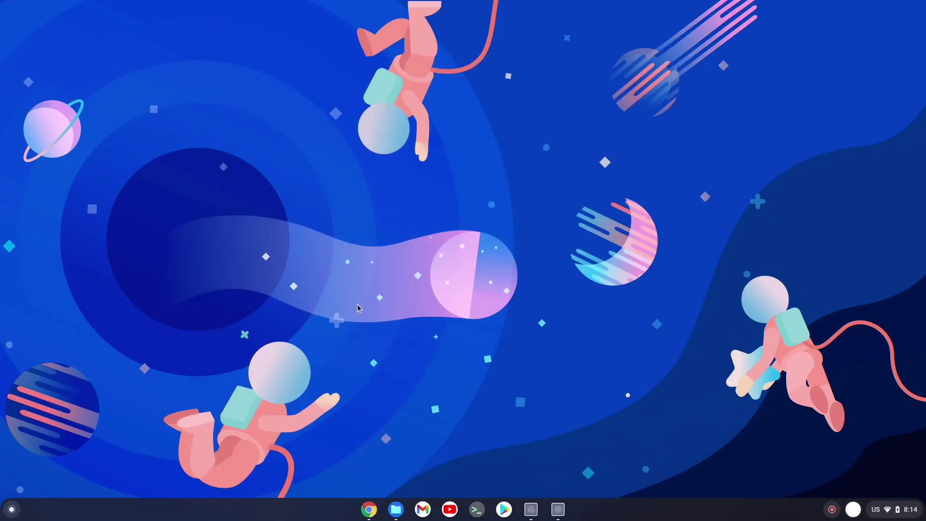
Step: From the desktop menu's wallpaper picker, browse Landscapes then apply the dark purple gradient from Colours
right_click(357, 307)
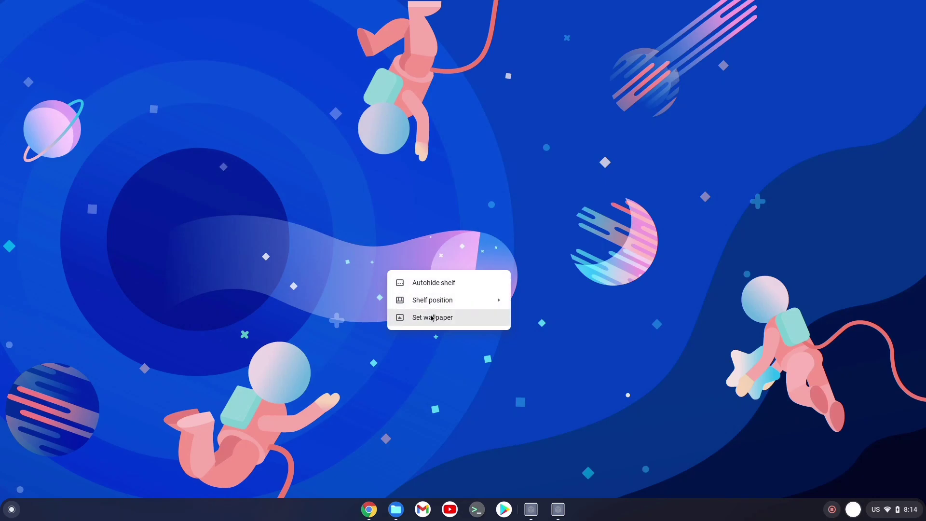
left_click(431, 318)
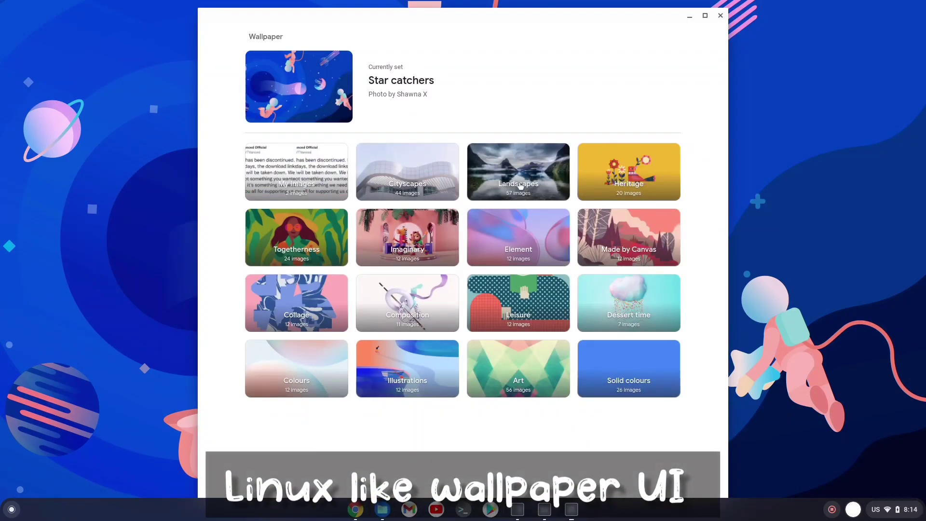
left_click(516, 171)
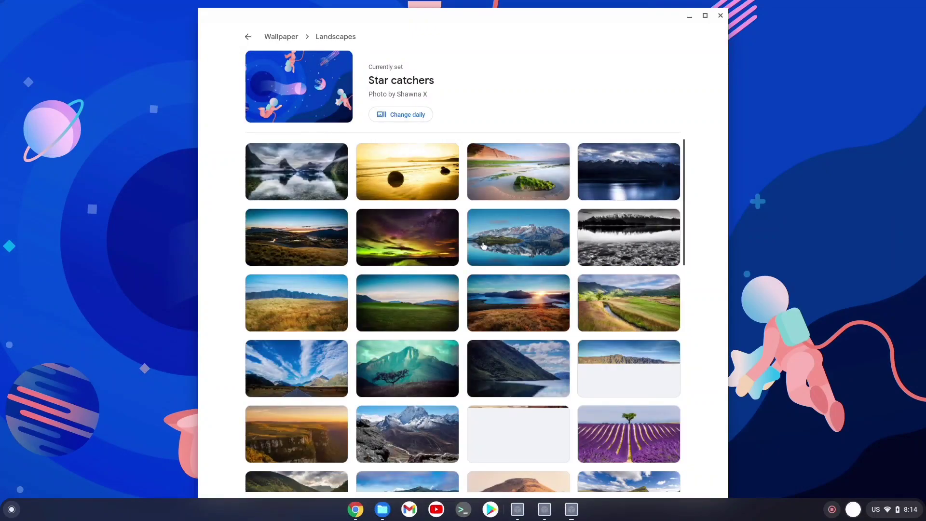
scroll("down", 3)
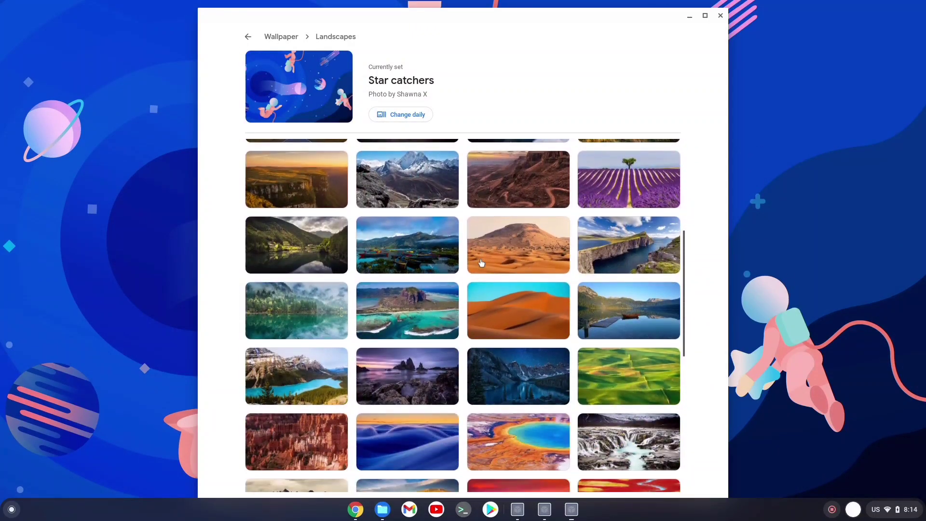
left_click(248, 36)
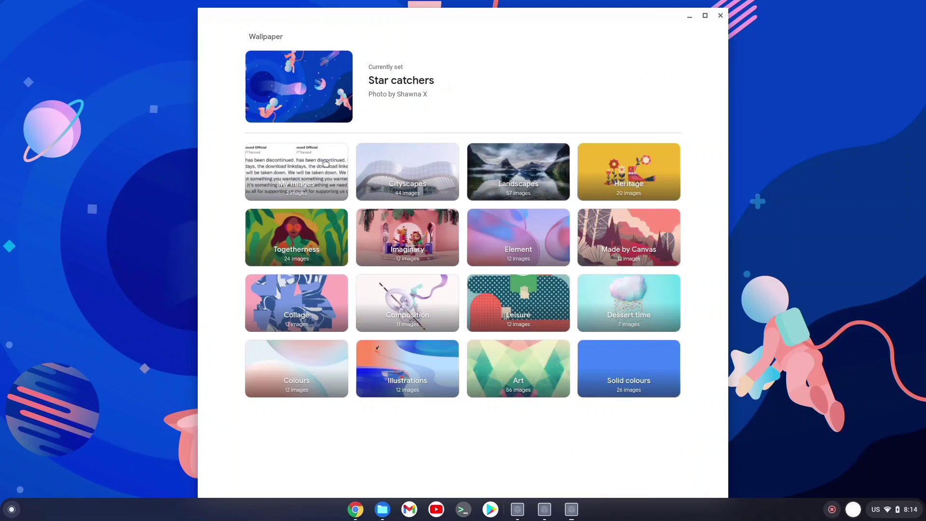
mouse_move(631, 318)
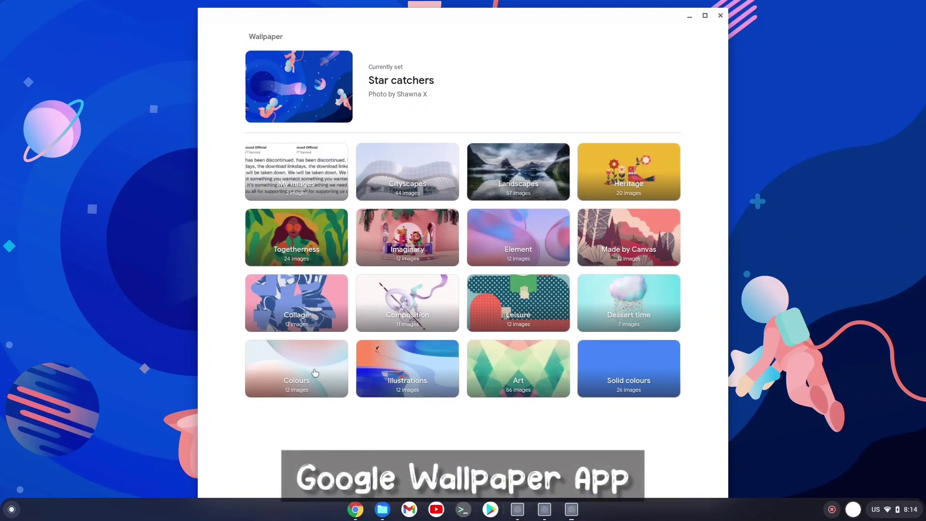
left_click(296, 367)
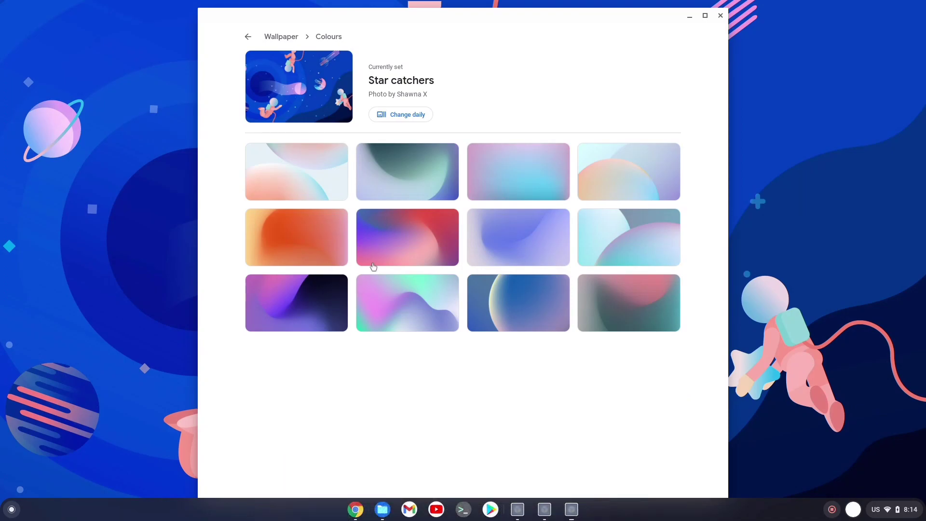
left_click(297, 302)
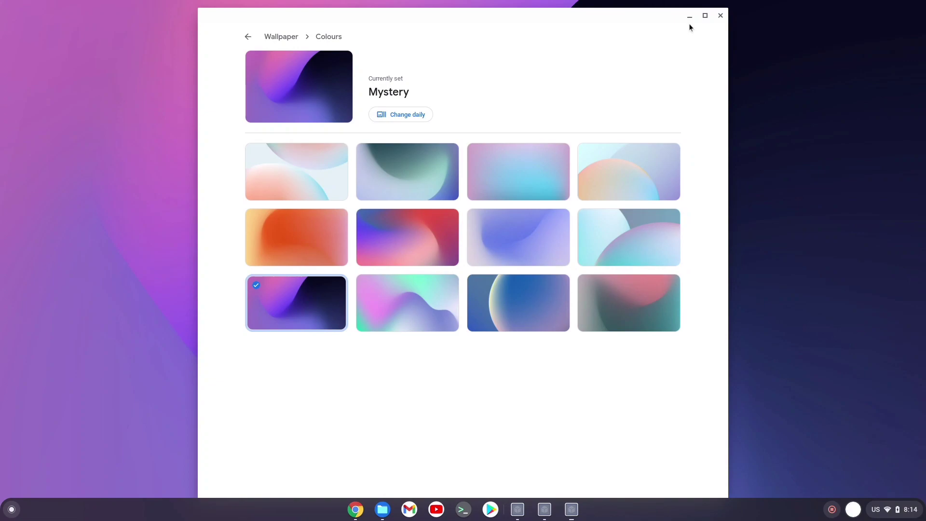
left_click(719, 15)
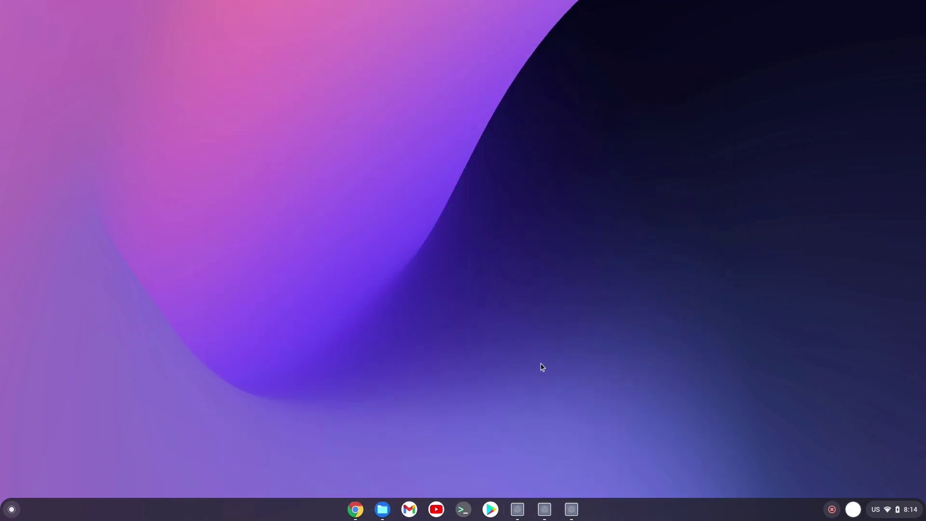
mouse_move(579, 462)
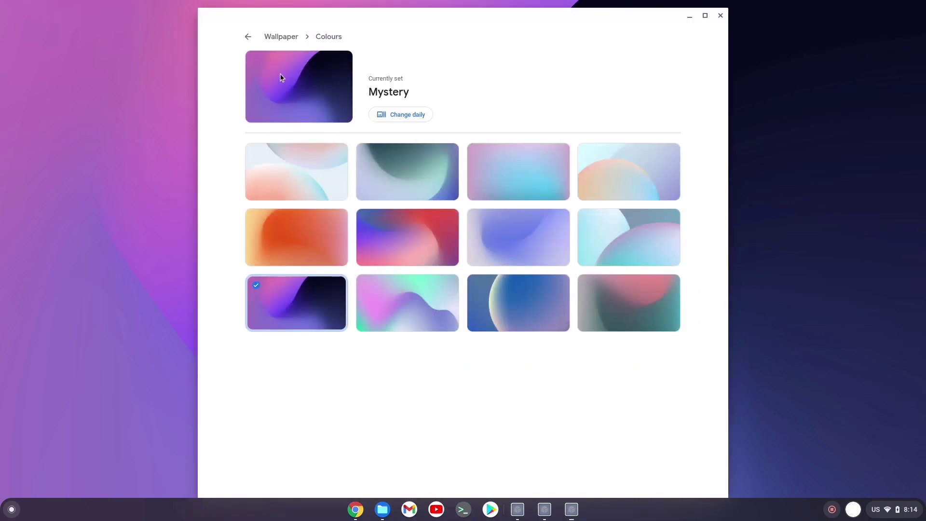
Step: Apply the Guiding light lighthouse scene from the Illustrations collection as the wallpaper
left_click(248, 36)
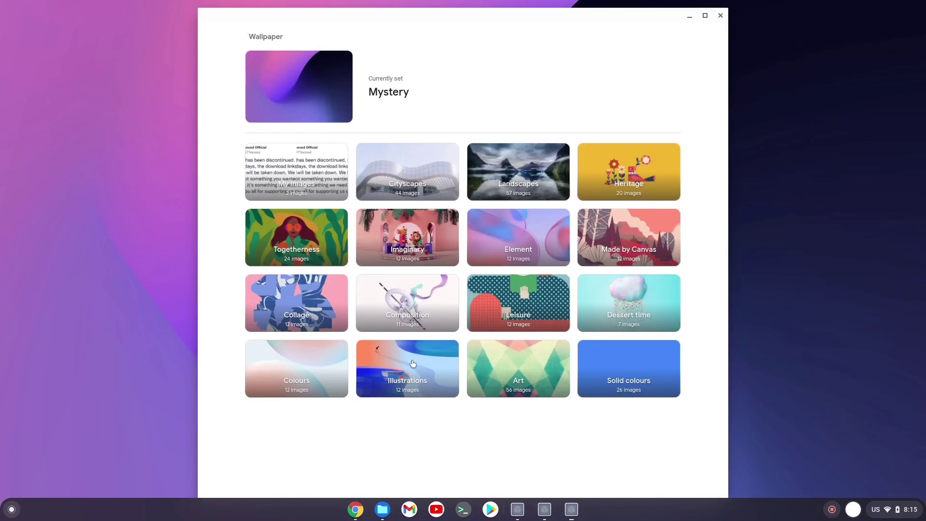
left_click(407, 367)
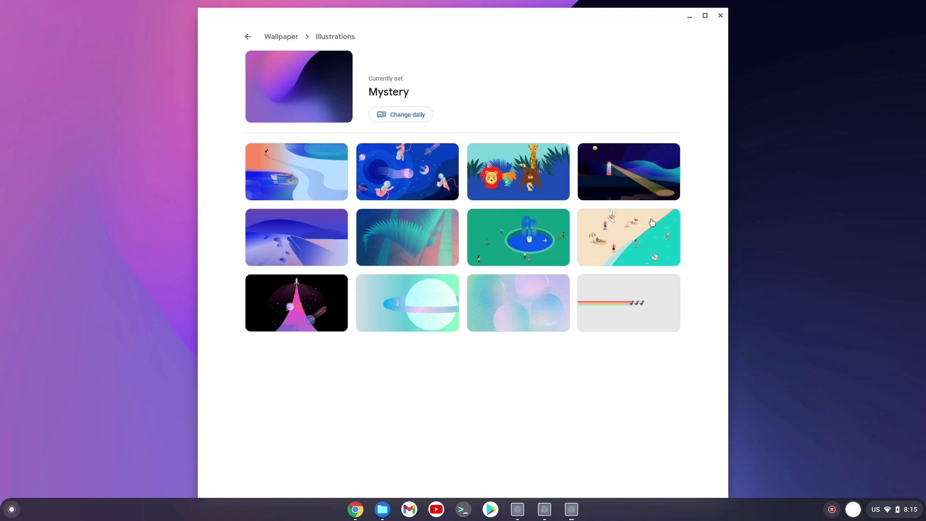
left_click(628, 172)
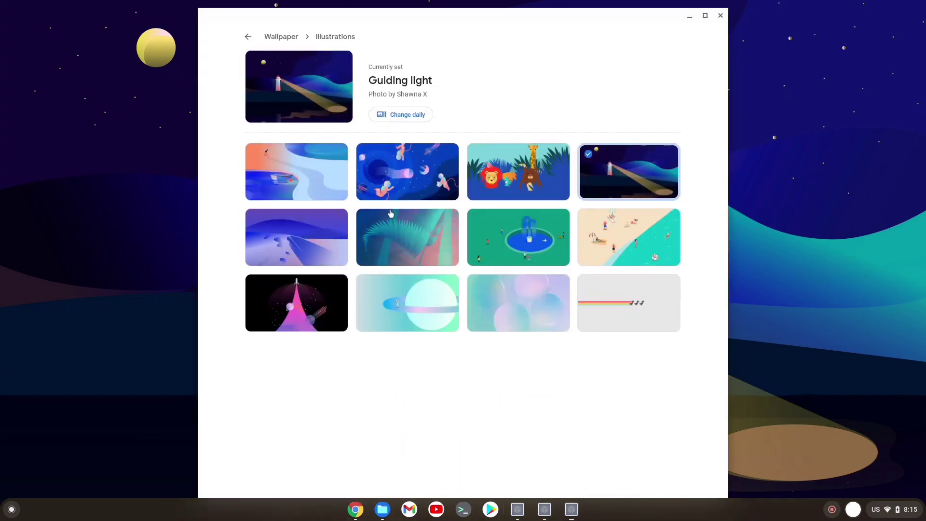
left_click(407, 172)
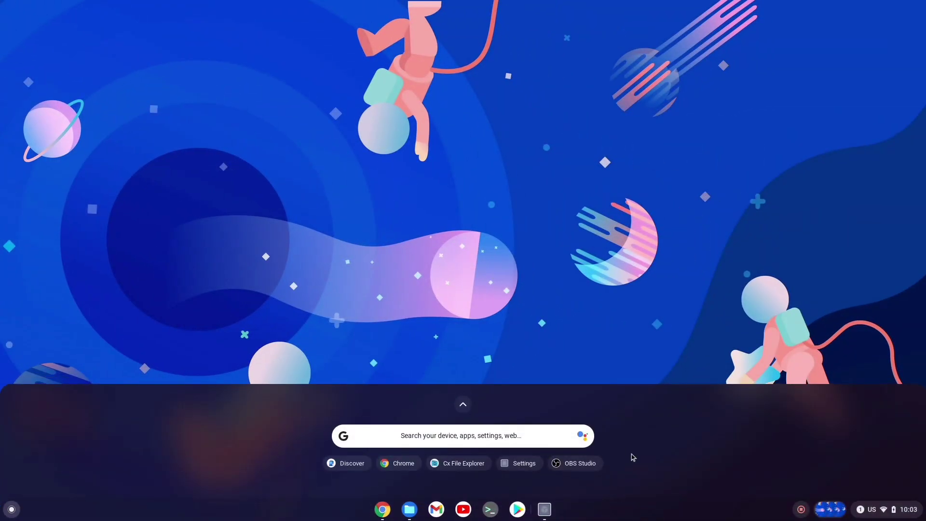
left_click(462, 404)
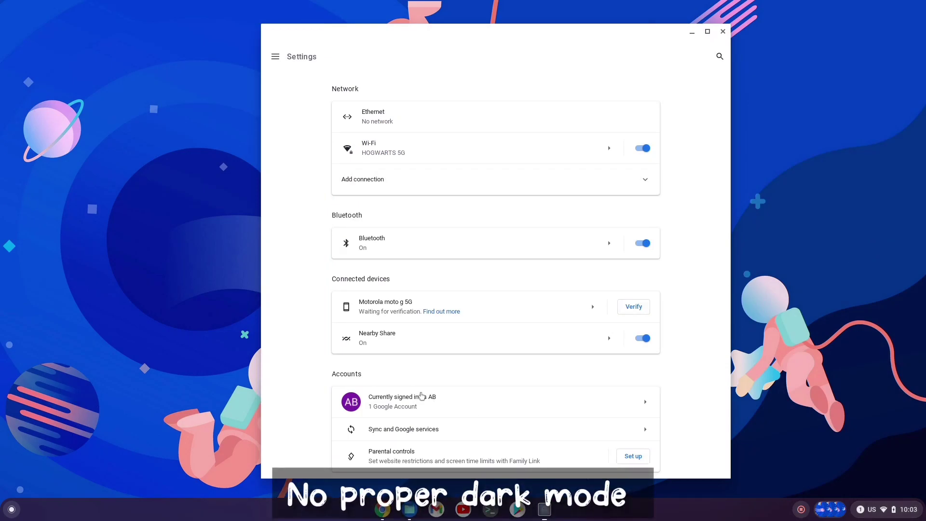
left_click(722, 31)
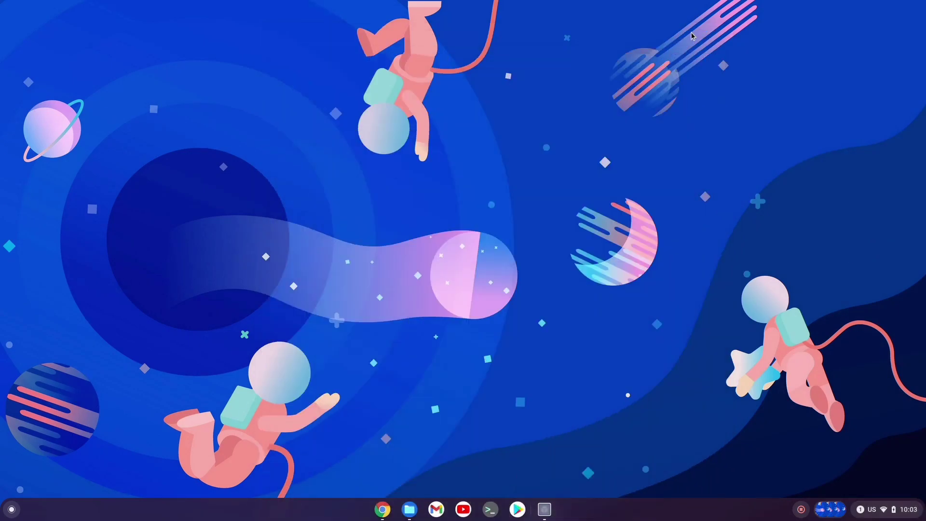
Step: On chrome://flags filtered by "launcher", set Dark/light mode of system UI to Enabled
left_click(382, 508)
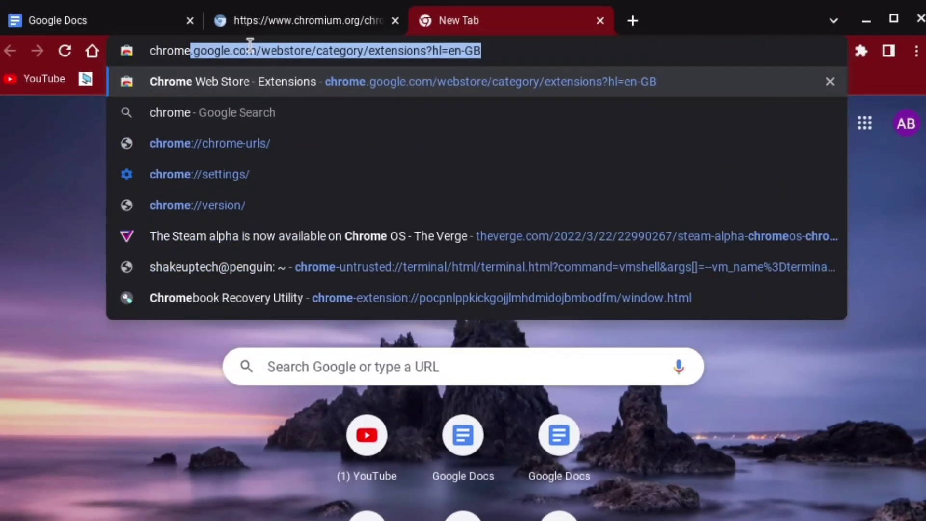
type("chrome://f")
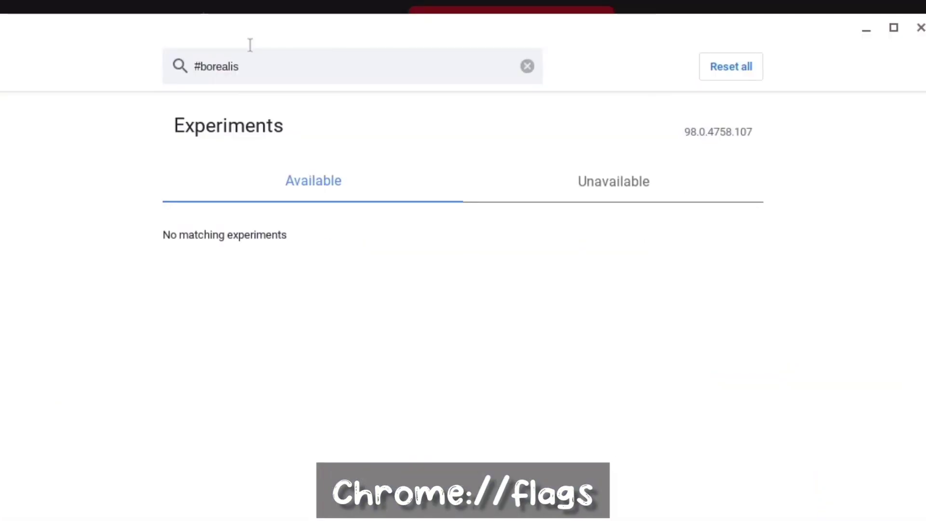
mouse_move(525, 83)
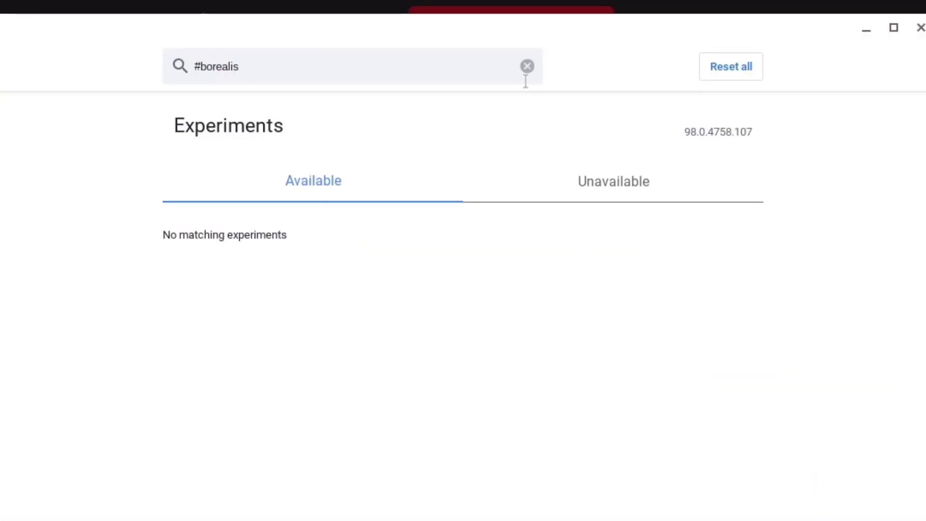
left_click(527, 66)
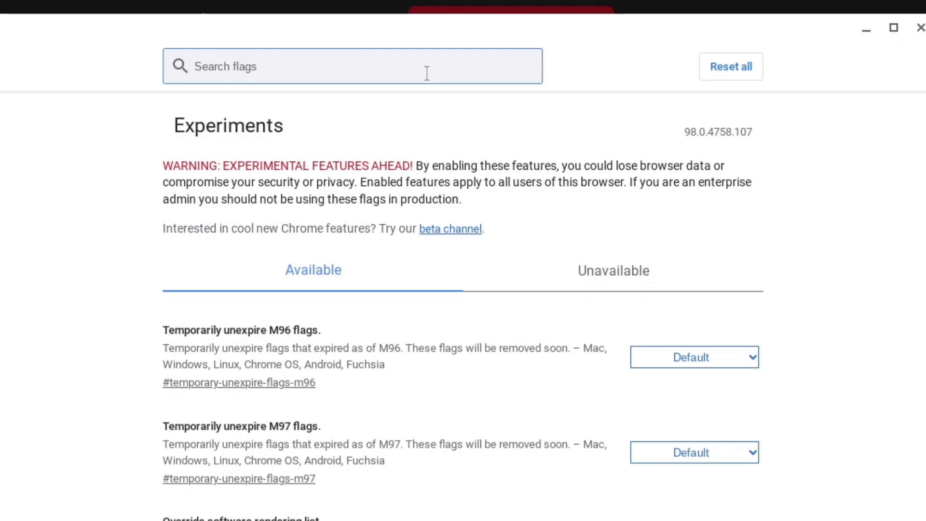
type("launcher")
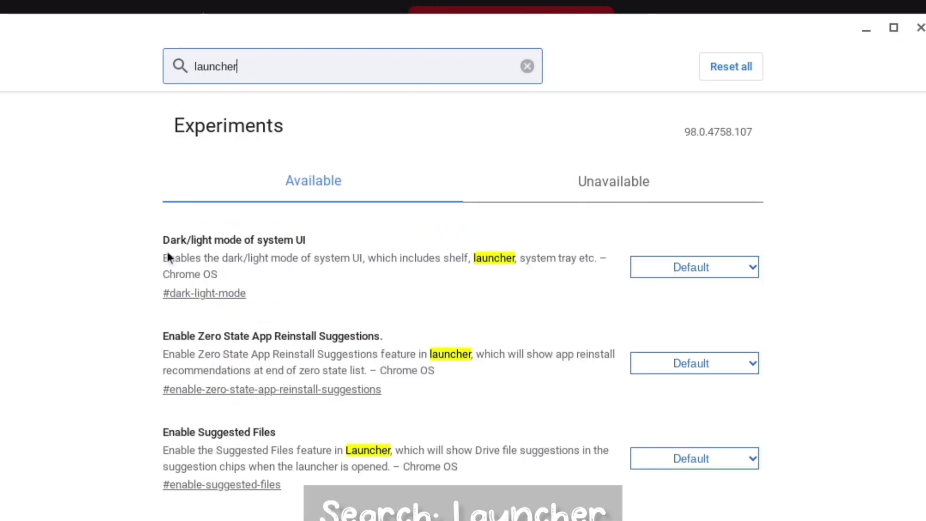
left_click(693, 267)
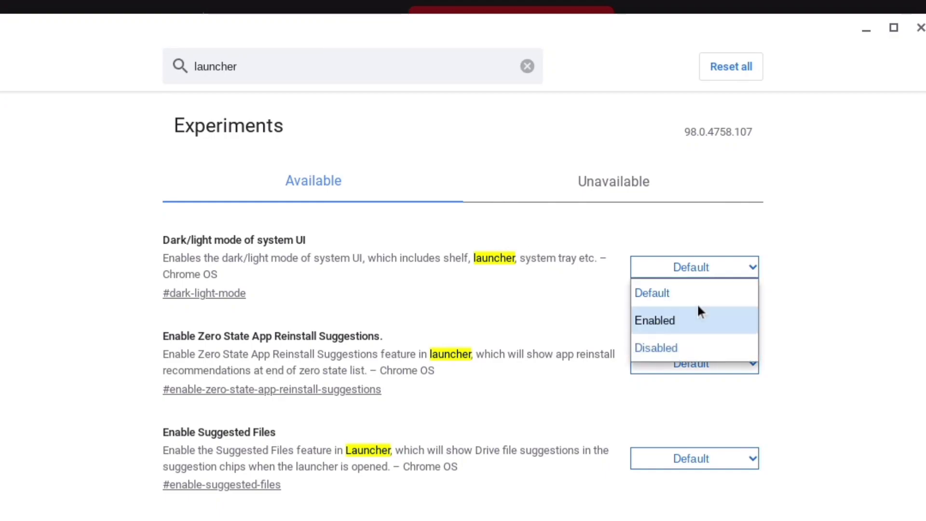
left_click(654, 320)
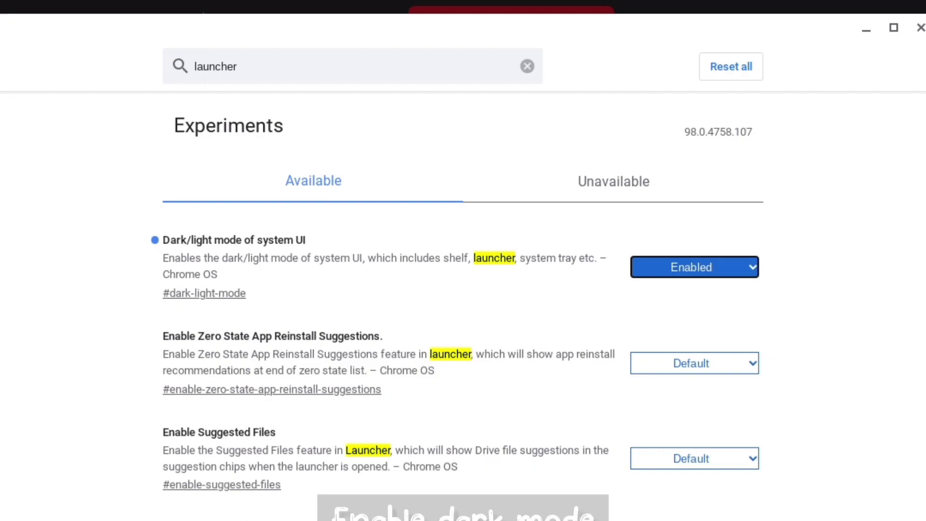
Step: Set Productivity experiment: App Launcher and App Launcher: Animation to Enabled
scroll("down", 3)
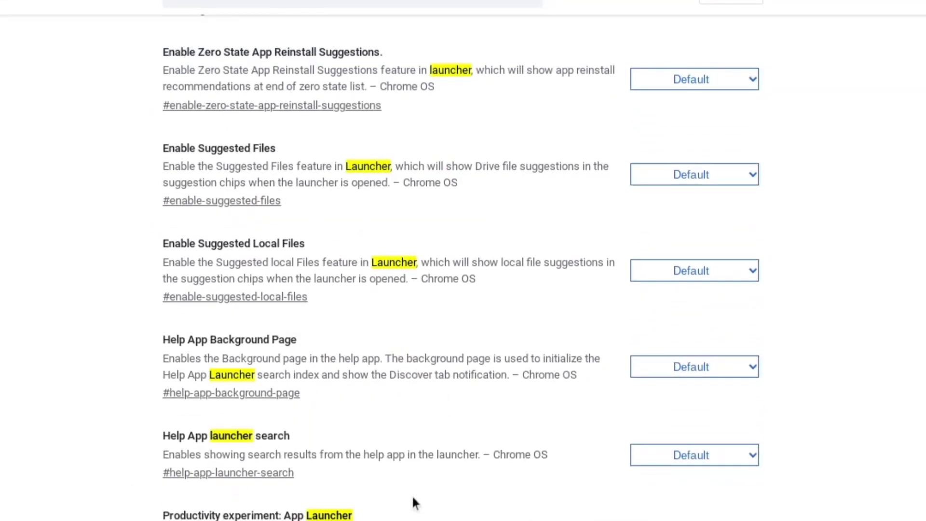
scroll("down", 3)
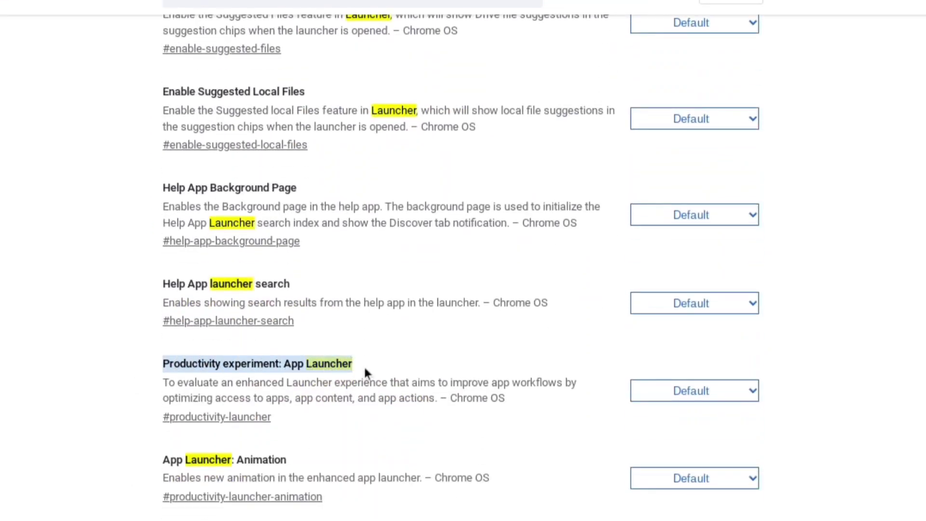
left_click(694, 391)
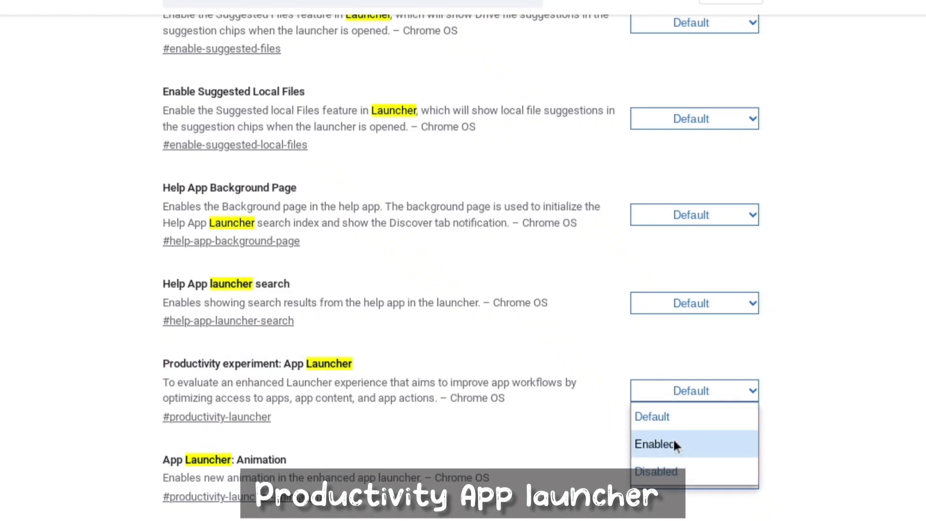
left_click(657, 443)
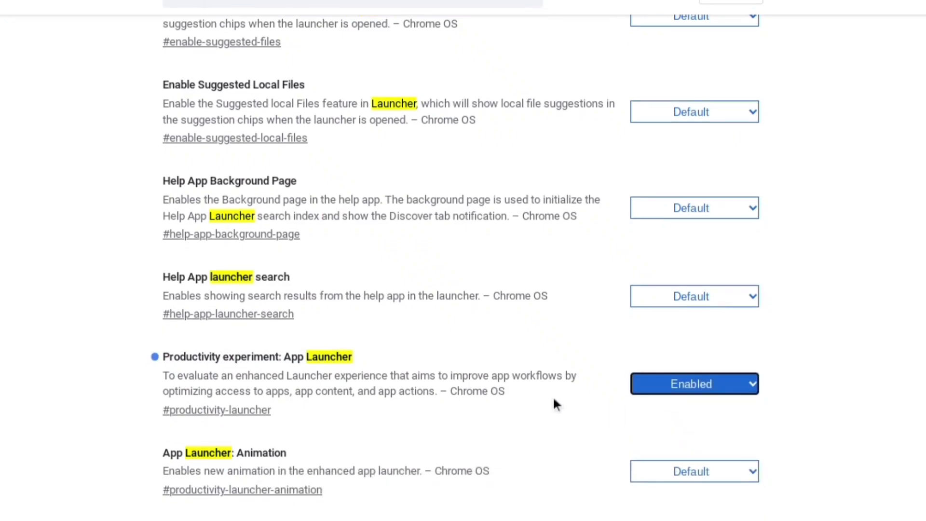
scroll("down", 3)
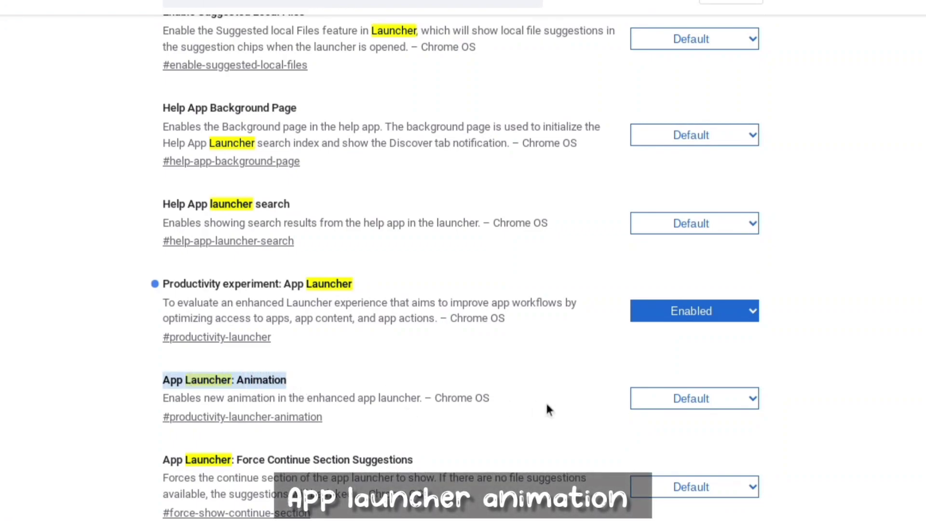
left_click(694, 398)
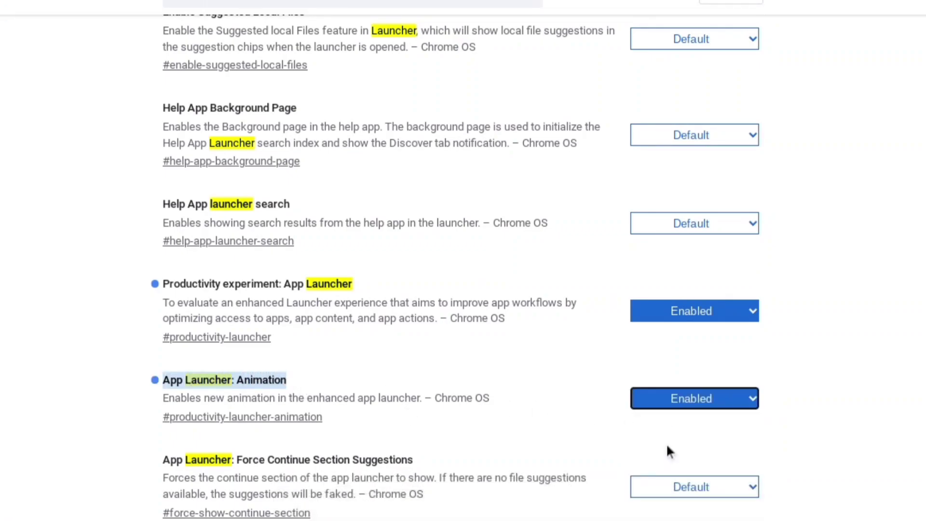
Step: Set Productivity experiment: Reorder Apps to Enabled
scroll("down", 3)
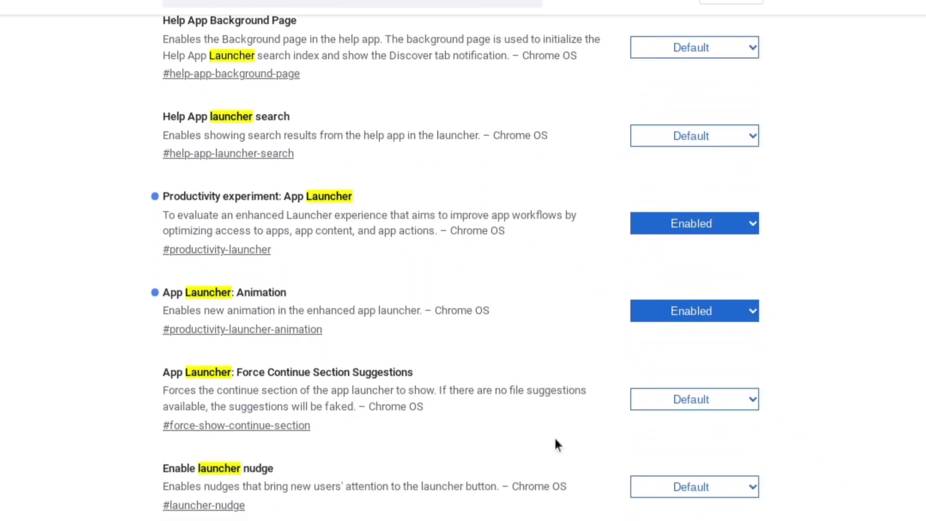
scroll("down", 3)
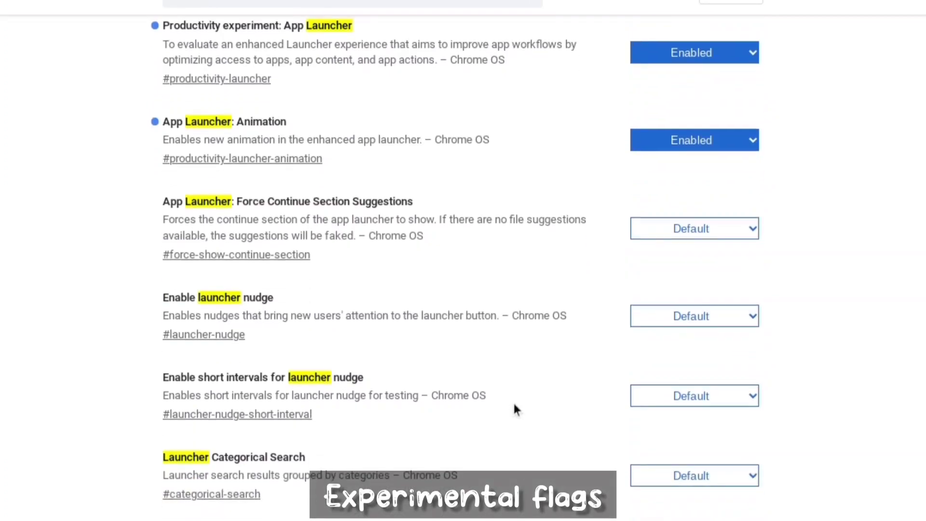
scroll("down", 3)
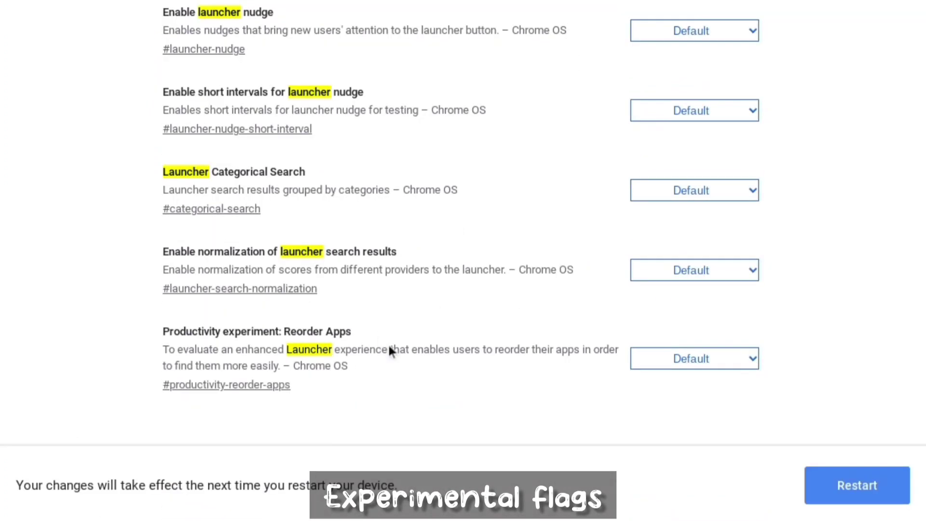
mouse_move(419, 367)
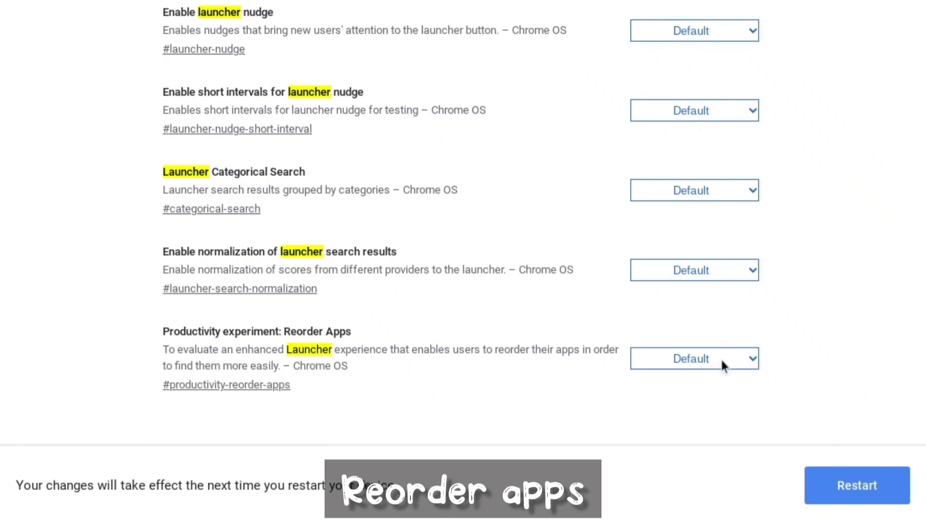
left_click(694, 358)
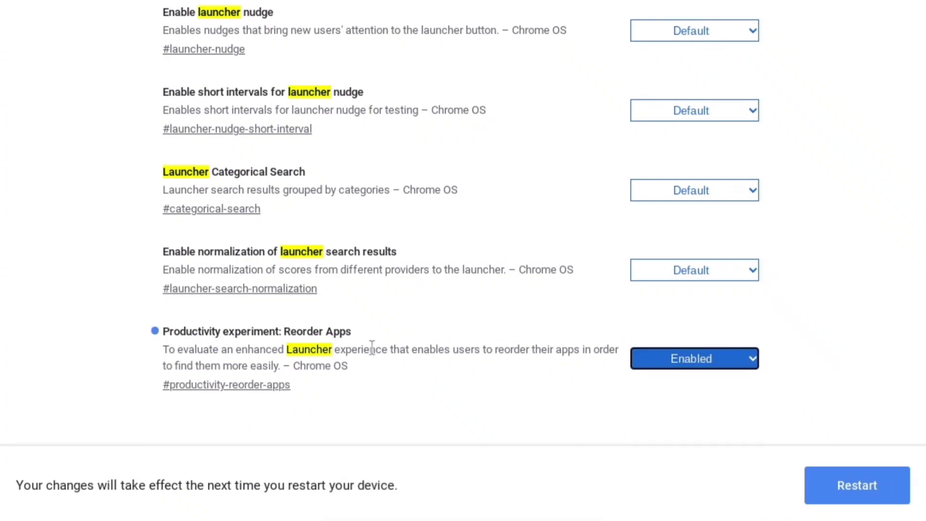
double_click(255, 331)
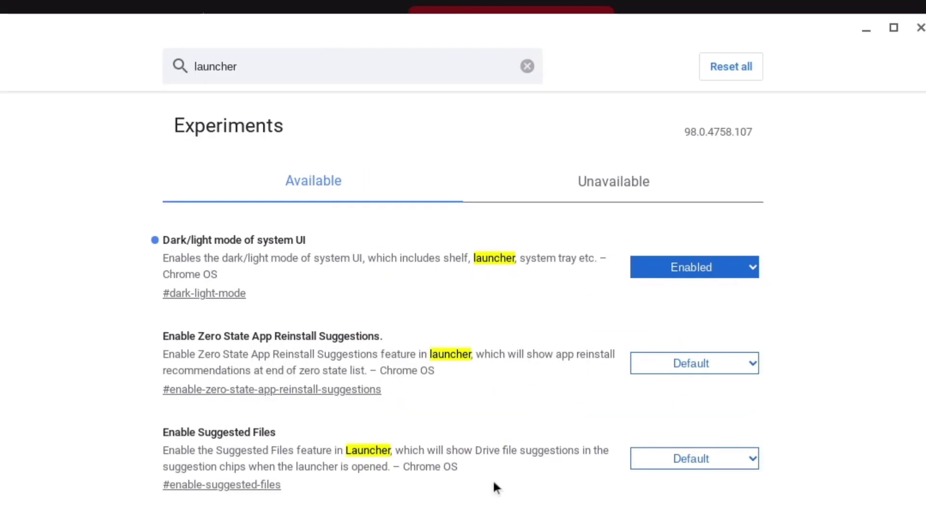
mouse_move(539, 147)
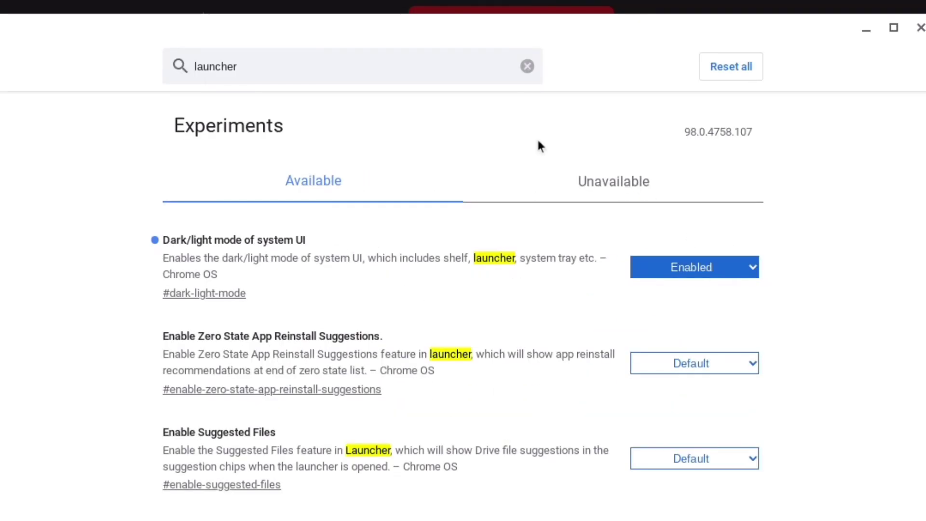
Step: Search the flags for "gpu" and set Crostini GPU Support to Enabled
left_click(527, 65)
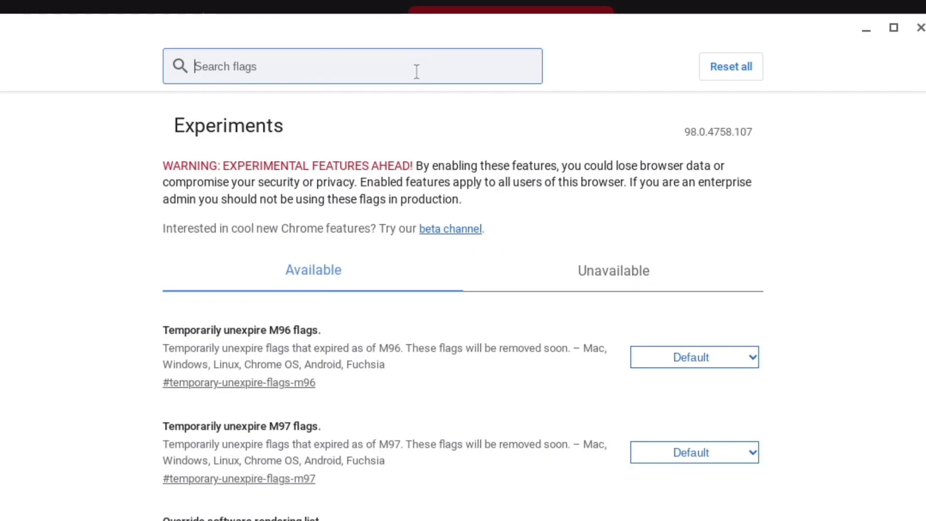
type("gpu")
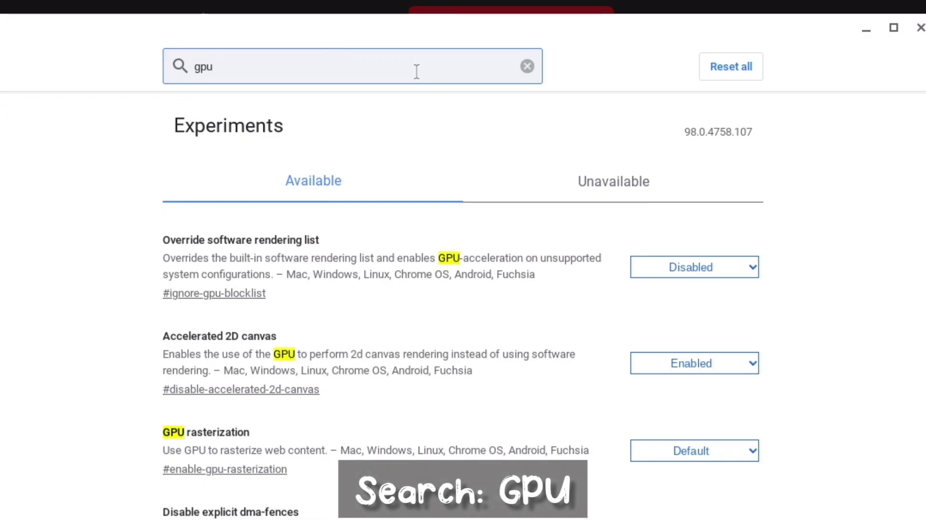
scroll("down", 3)
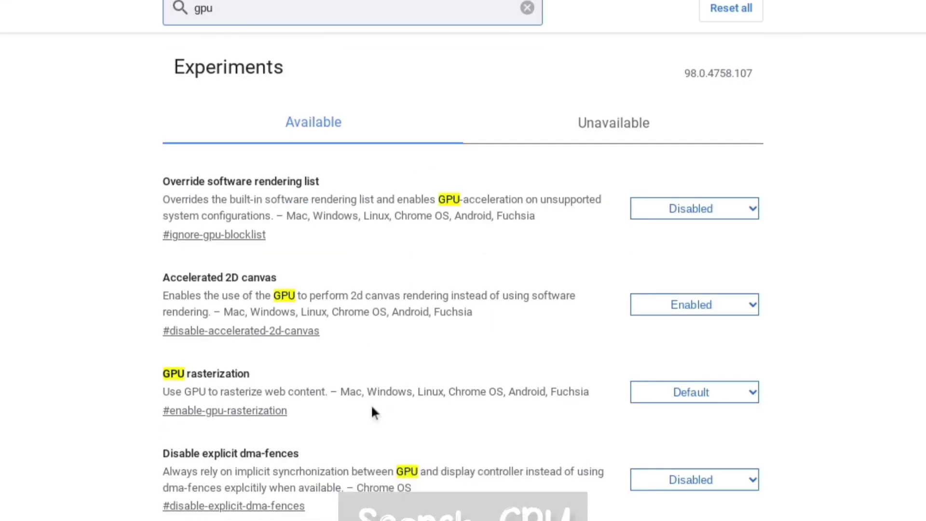
scroll("down", 3)
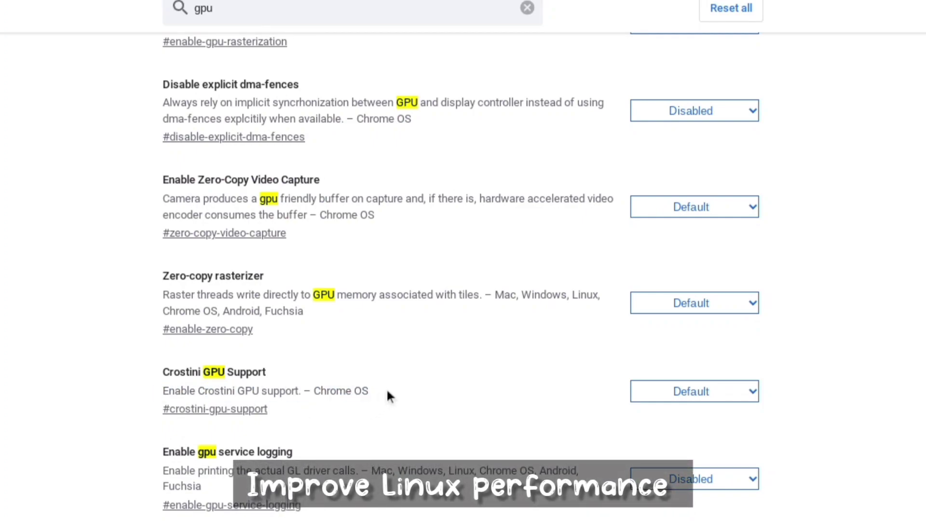
left_click(694, 390)
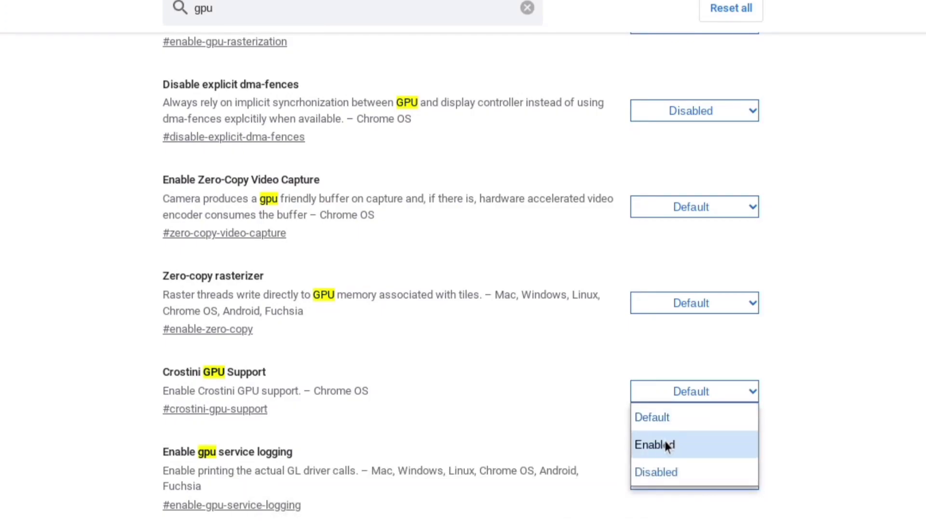
left_click(654, 444)
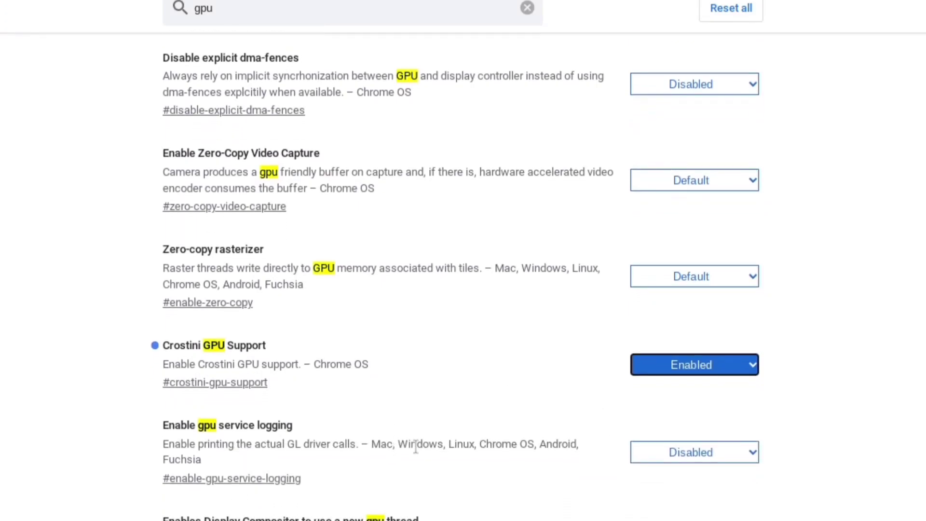
Step: Restart the device so the enabled flags take effect
scroll("up", 3)
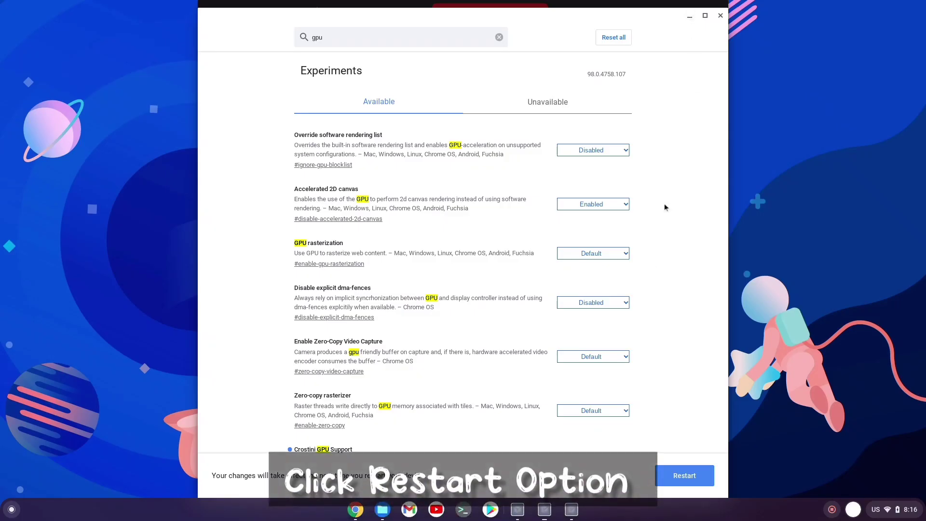
left_click(684, 475)
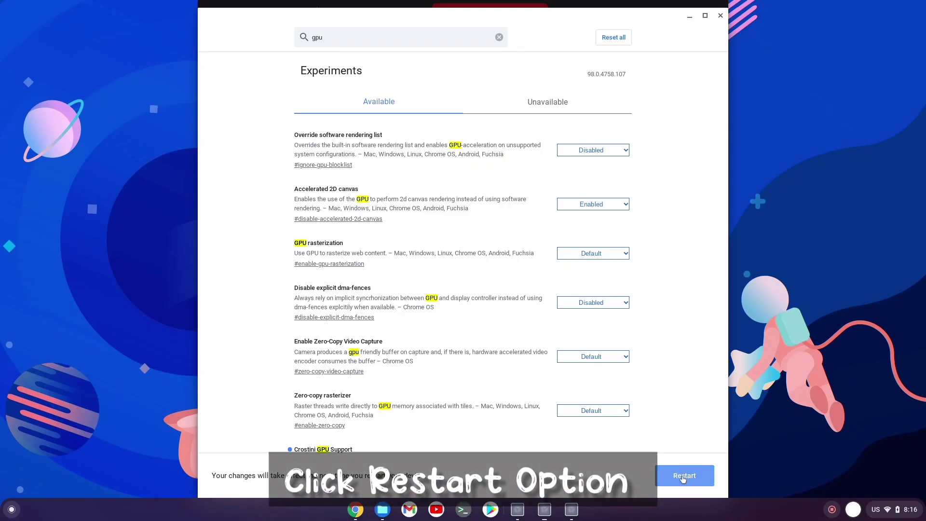
left_click(685, 476)
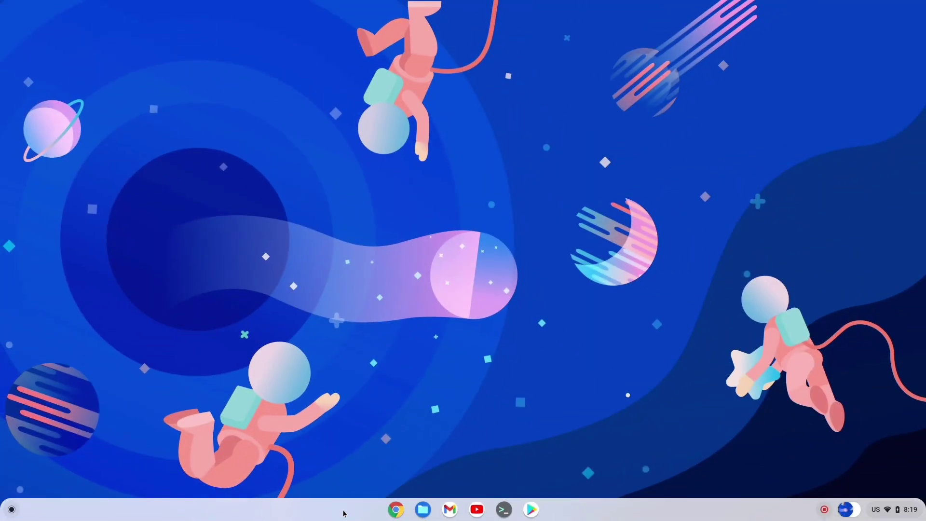
left_click(11, 508)
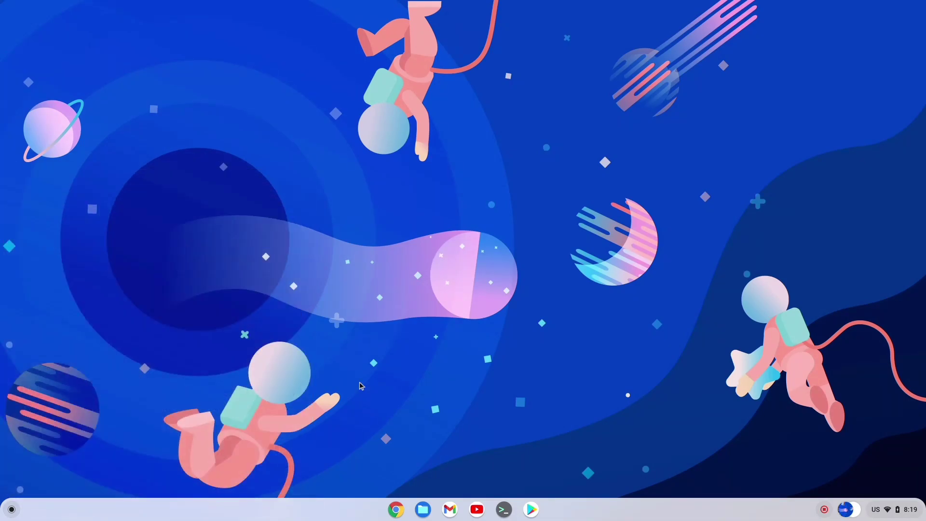
mouse_move(173, 443)
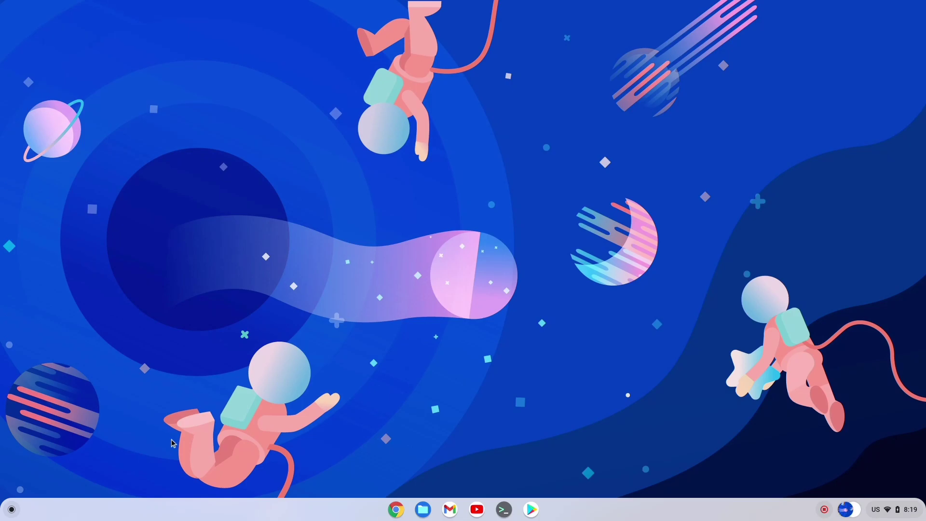
left_click(10, 508)
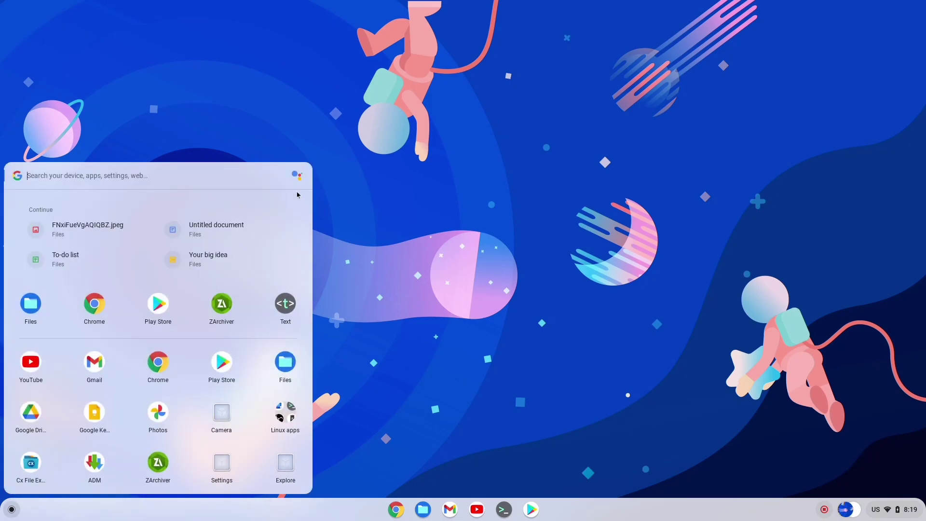
left_click(297, 175)
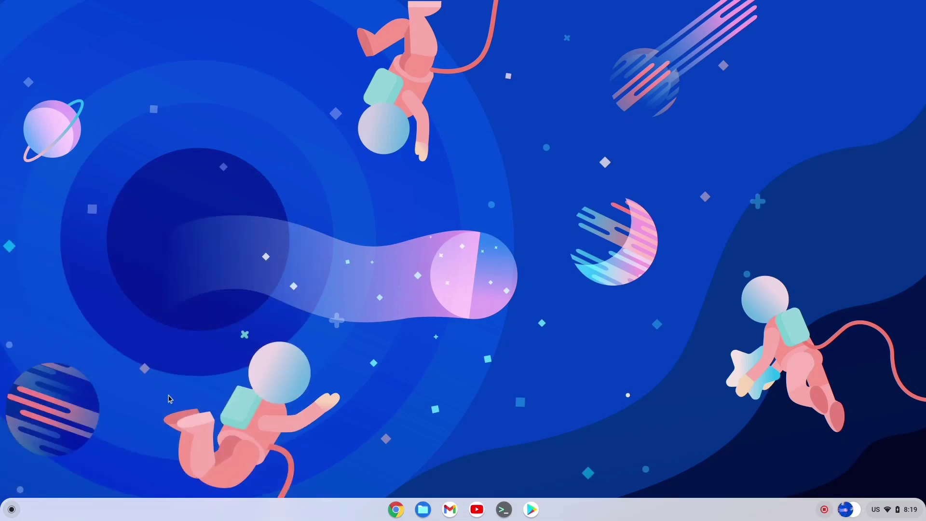
left_click(11, 508)
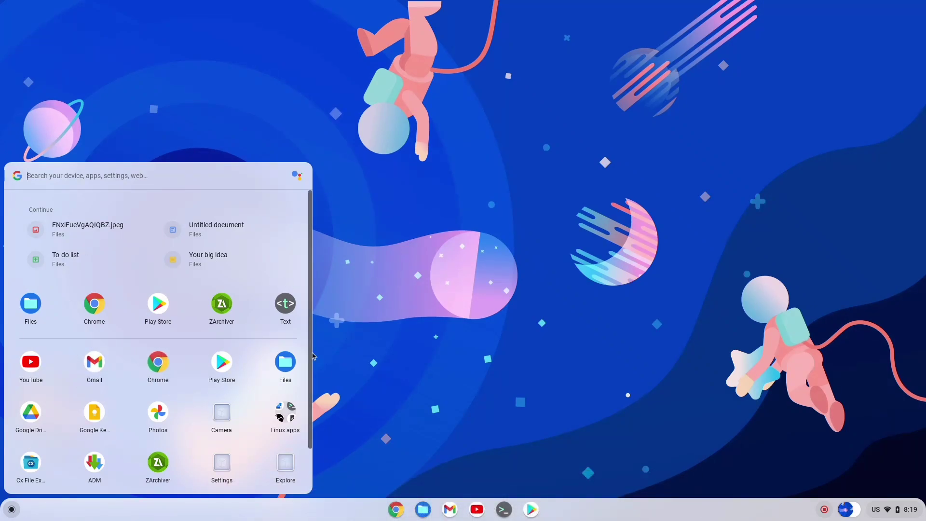
scroll("down", 3)
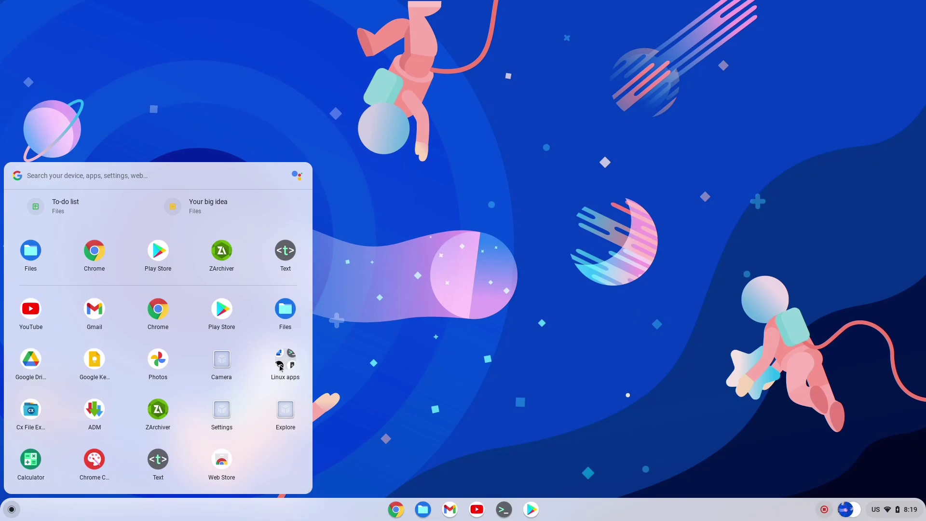
left_click(285, 363)
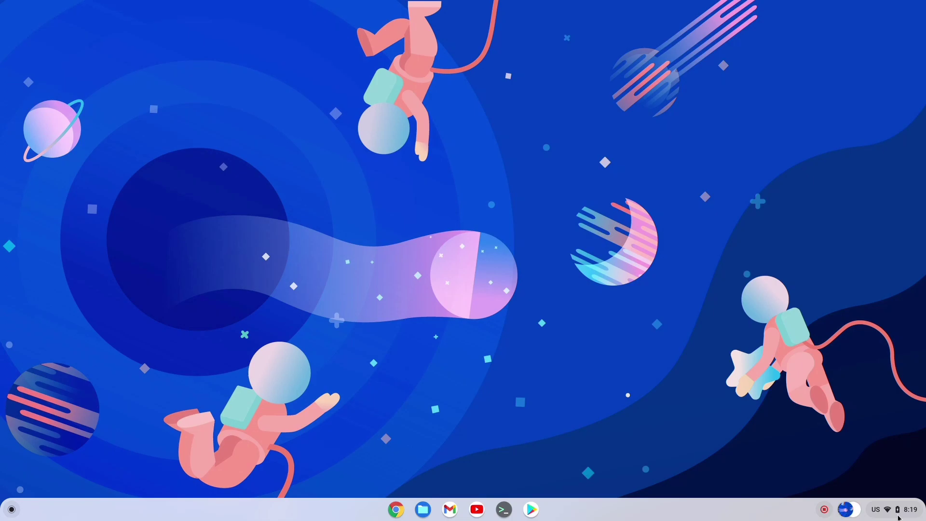
Step: In Quick Settings' Dark theme panel, try Neutral and Themed, then switch dark theme on with Neutral colour mode
left_click(880, 508)
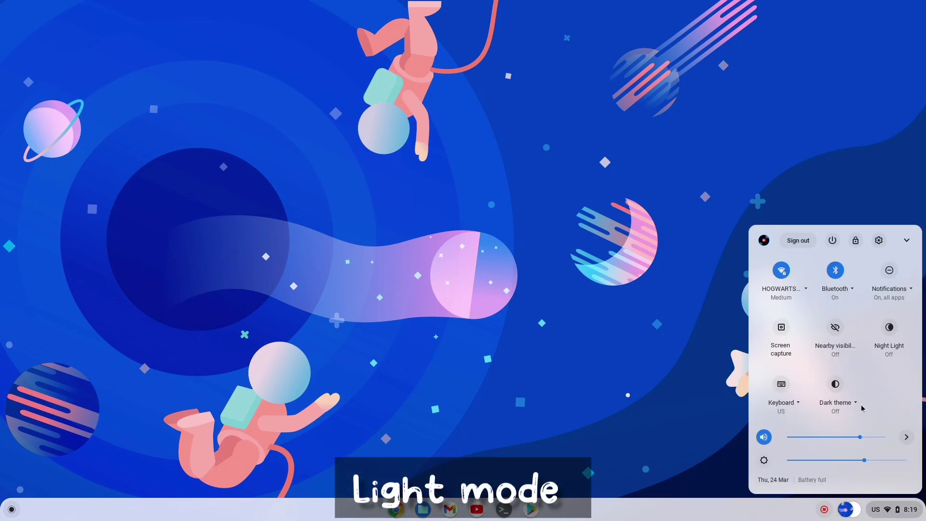
left_click(854, 402)
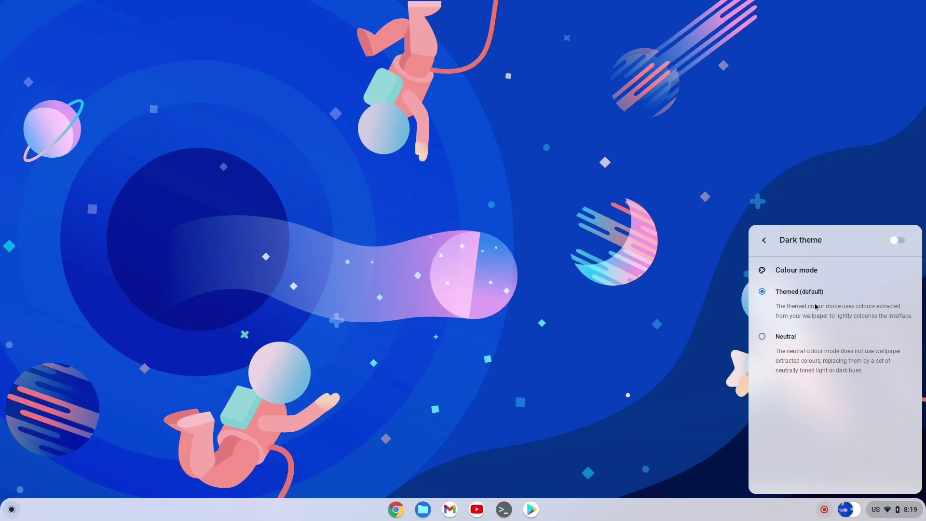
mouse_move(868, 359)
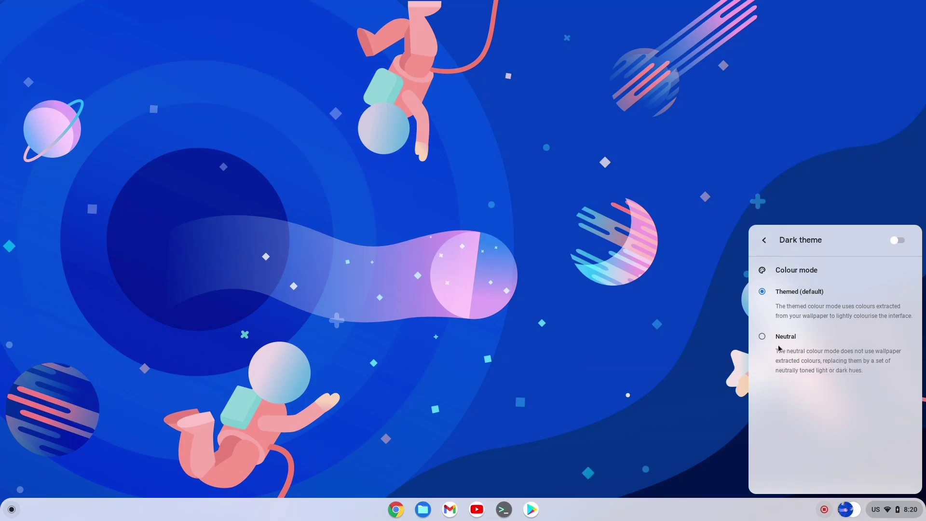
left_click(762, 336)
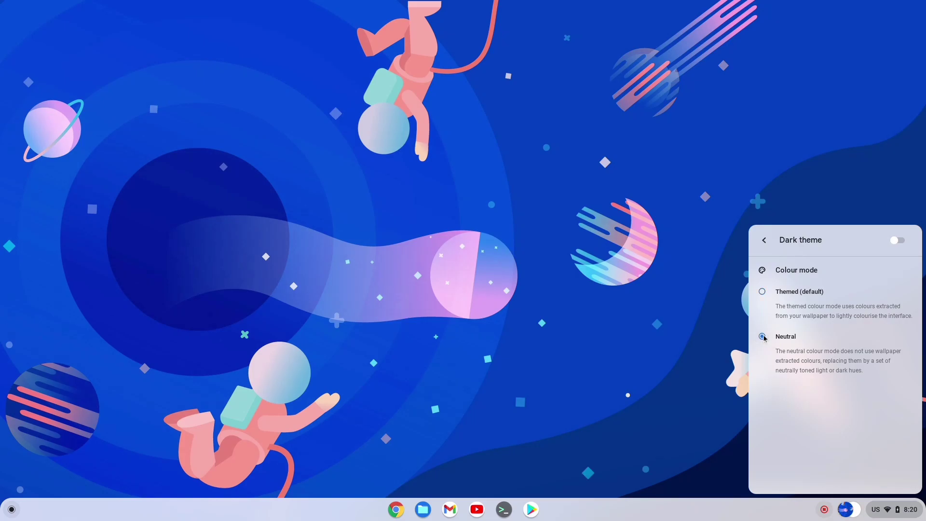
left_click(762, 336)
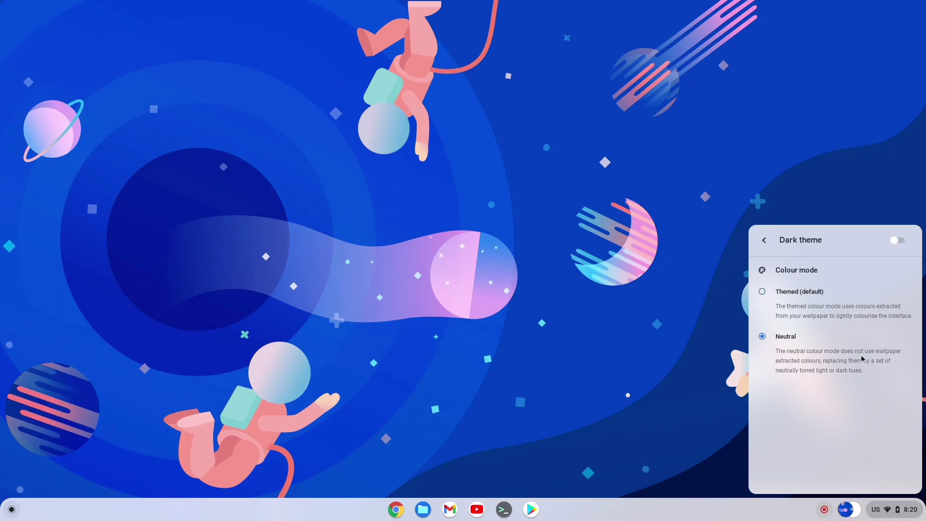
left_click(762, 291)
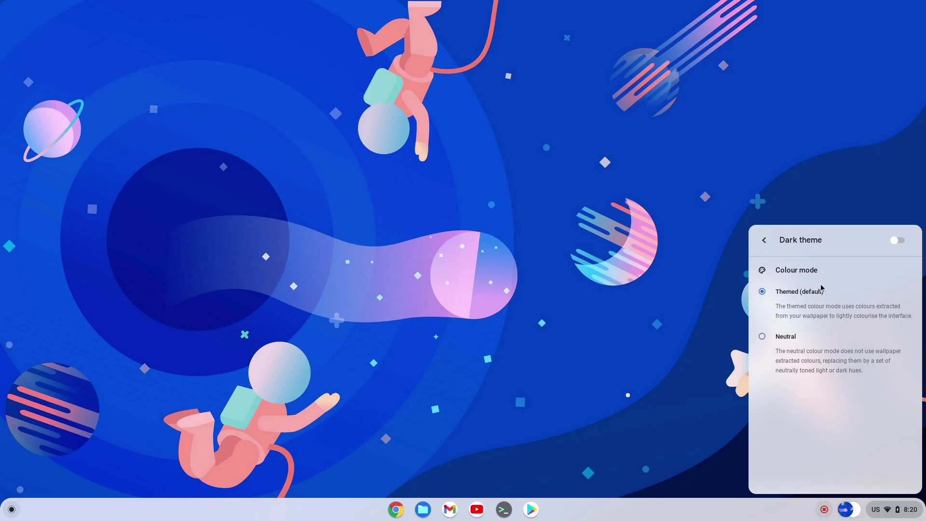
mouse_move(846, 290)
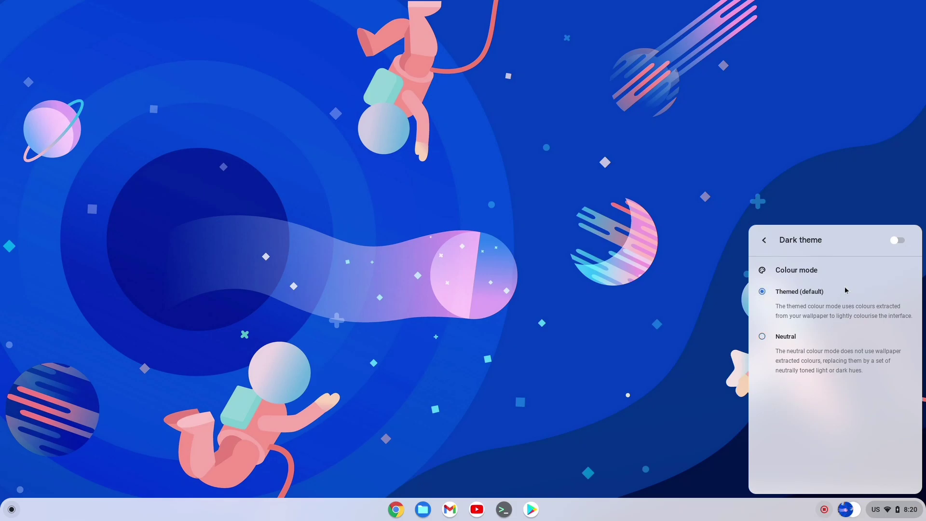
left_click(895, 240)
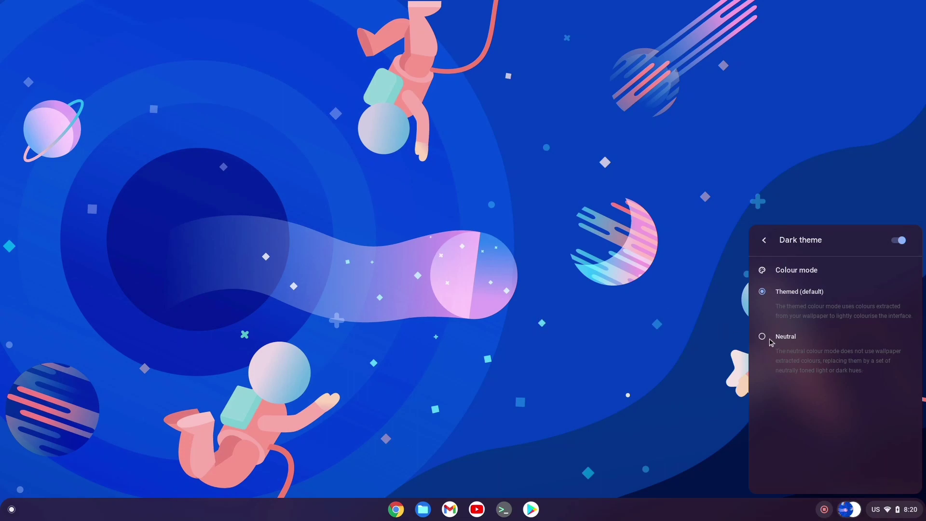
left_click(762, 336)
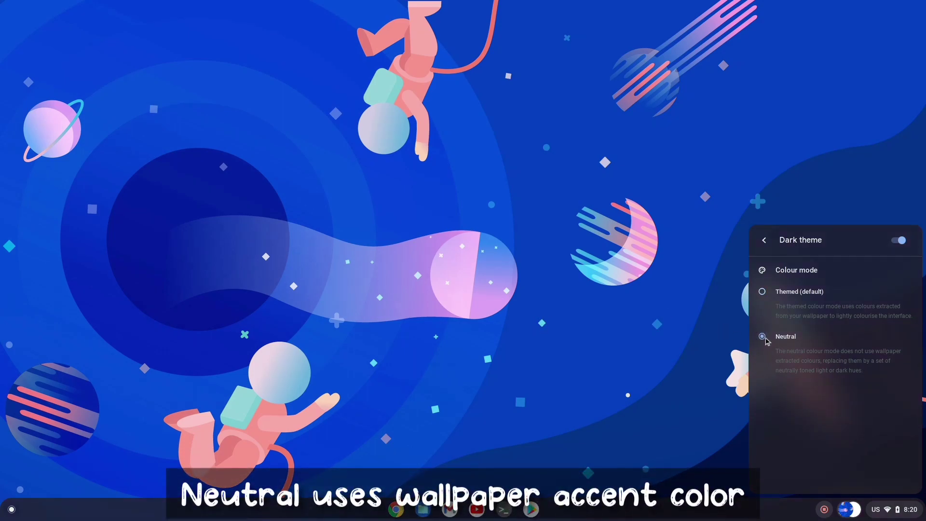
left_click(762, 336)
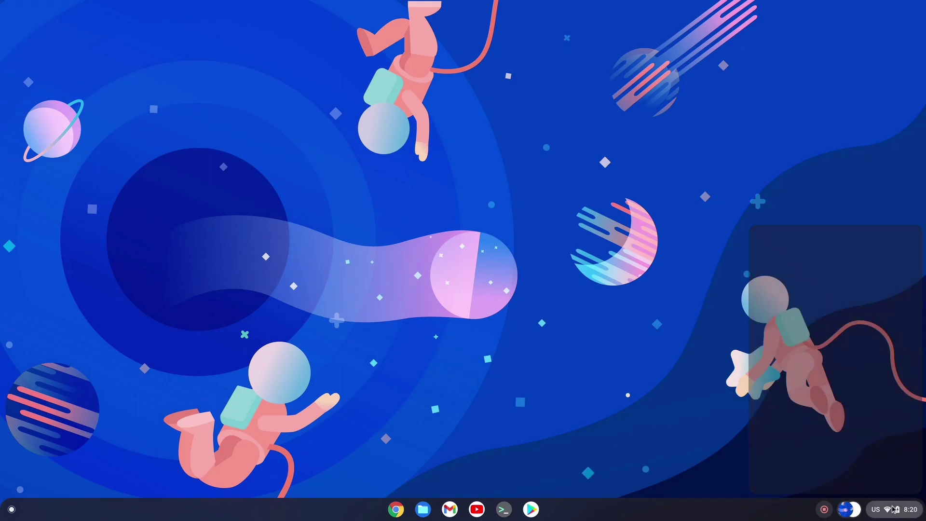
Step: Launch Settings from the launcher and toggle dark theme off and on to confirm it follows
left_click(10, 508)
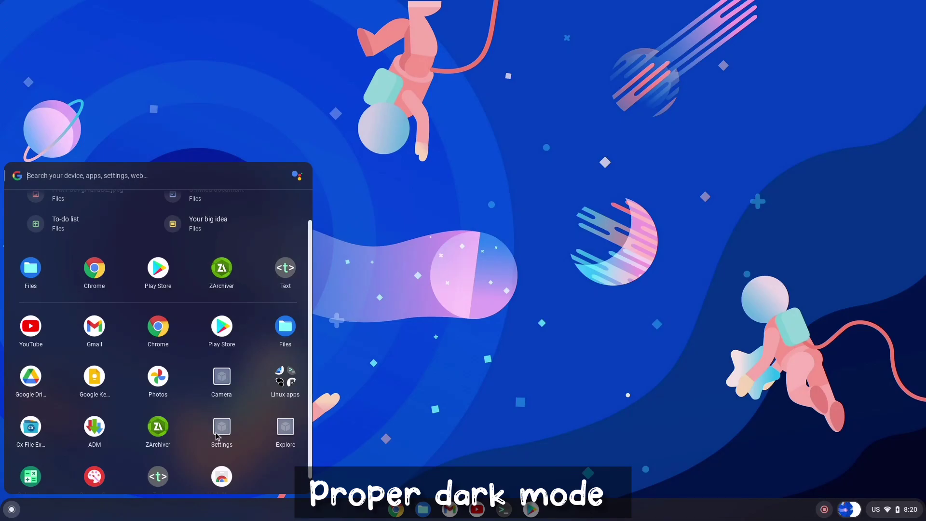
left_click(221, 426)
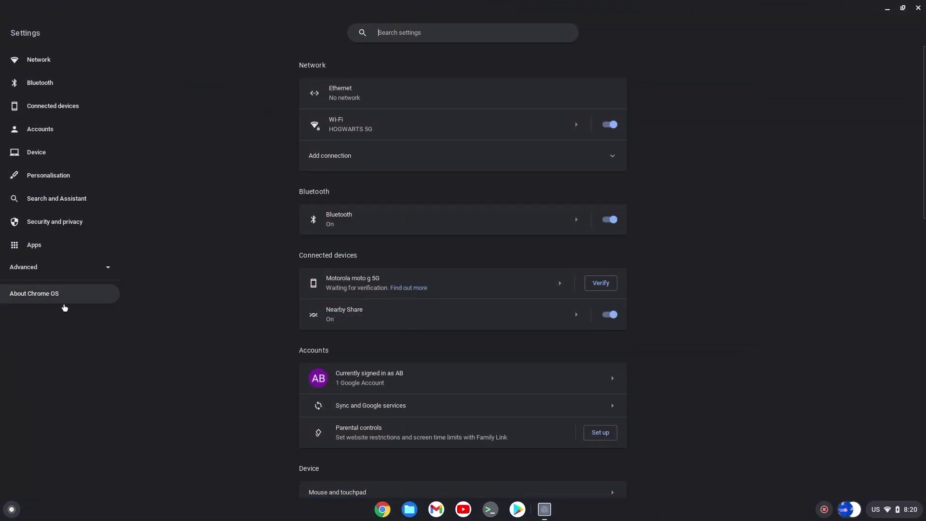
left_click(895, 509)
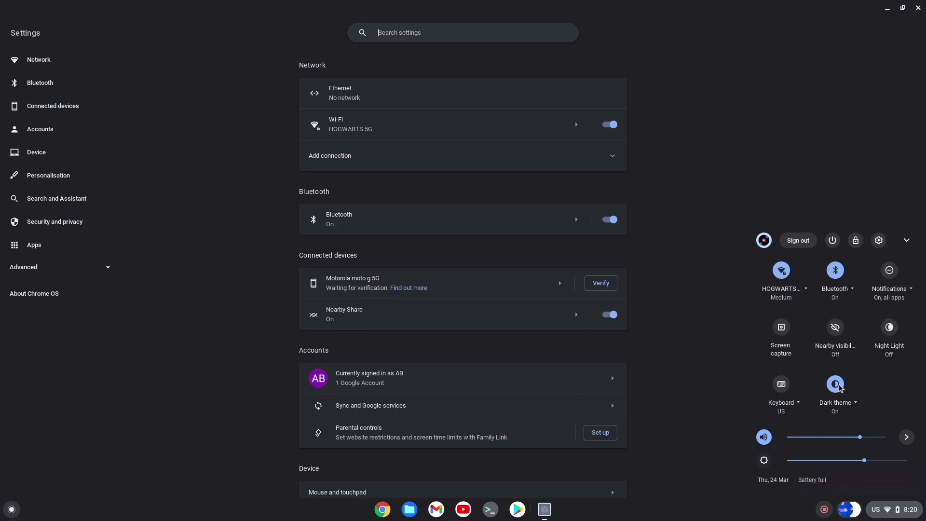
left_click(835, 388)
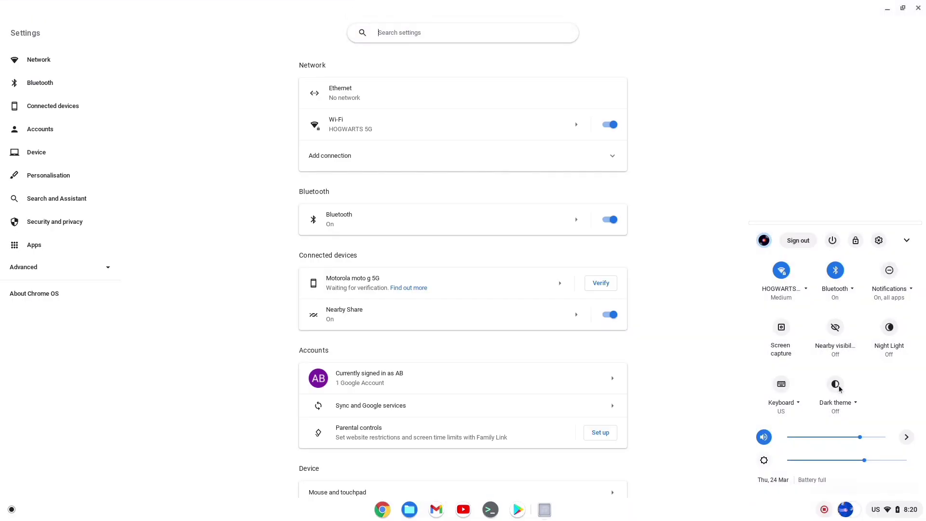
left_click(835, 384)
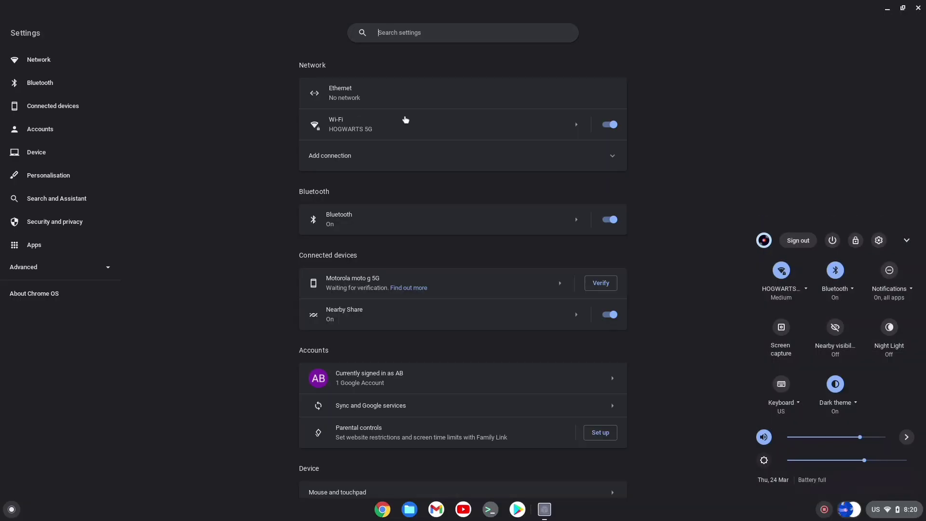
Step: View the Network section in dark theme, then close the Settings window
left_click(38, 59)
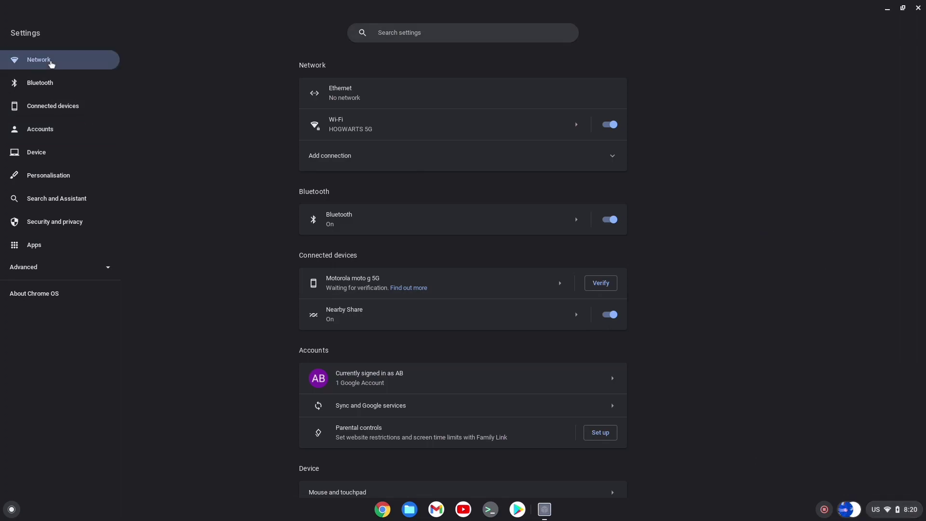
scroll("down", 3)
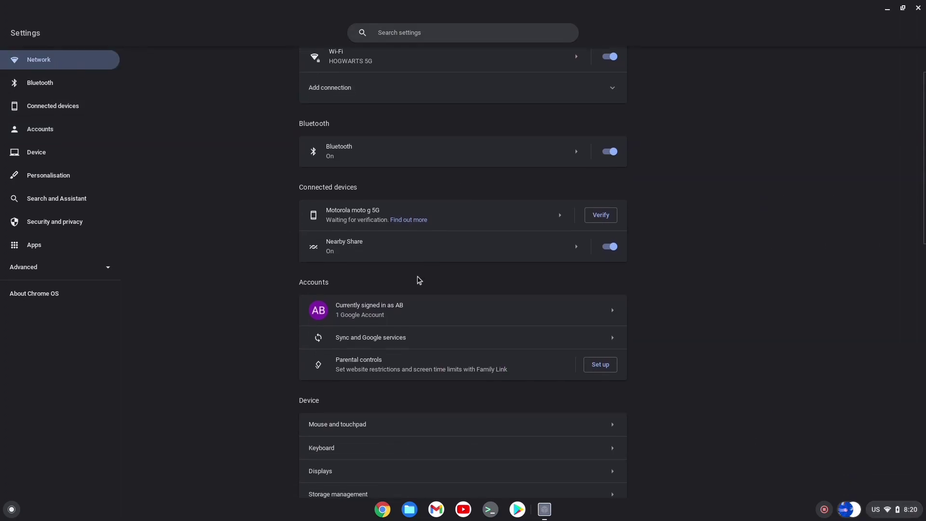
left_click(33, 294)
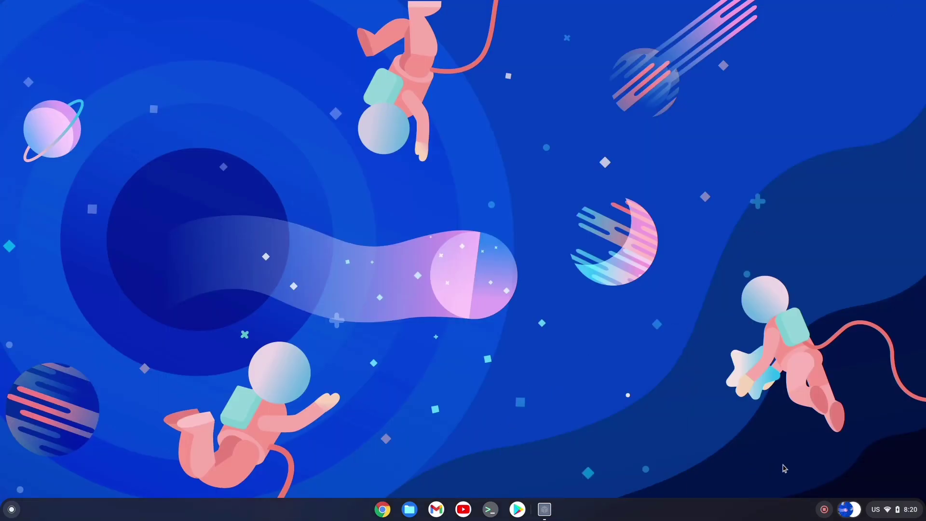
Step: Bring up the dark-themed launcher over the space desktop
left_click(11, 508)
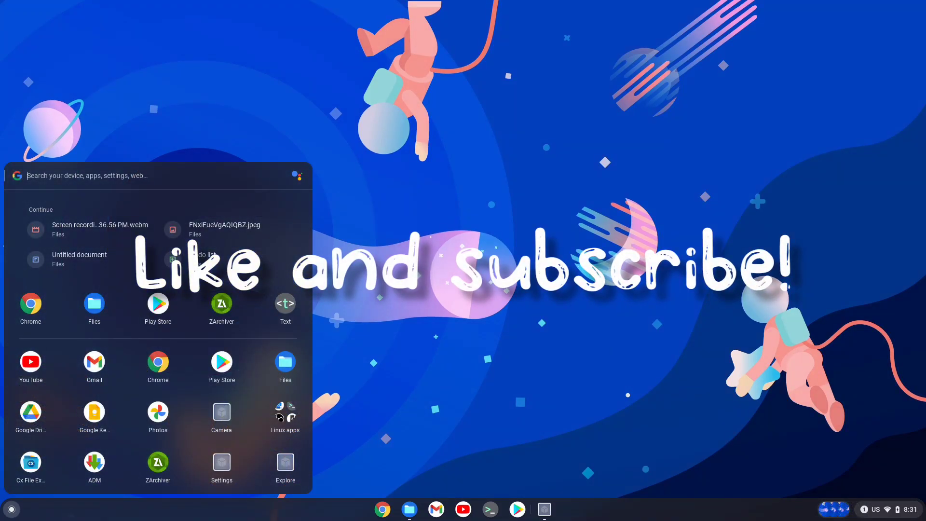